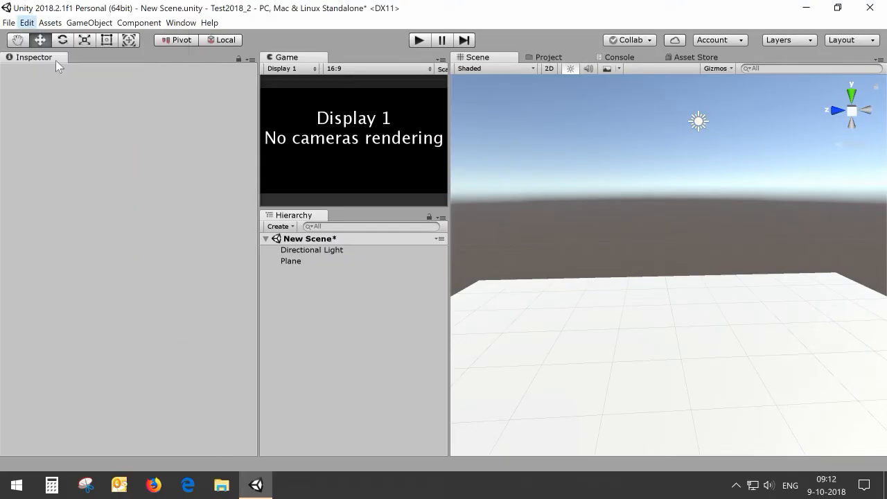
Step: Set Humanoid Networking Support to Unity Networking in Preferences, then close Preferences
{"action": "left_click", "coordinate": [26, 23]}
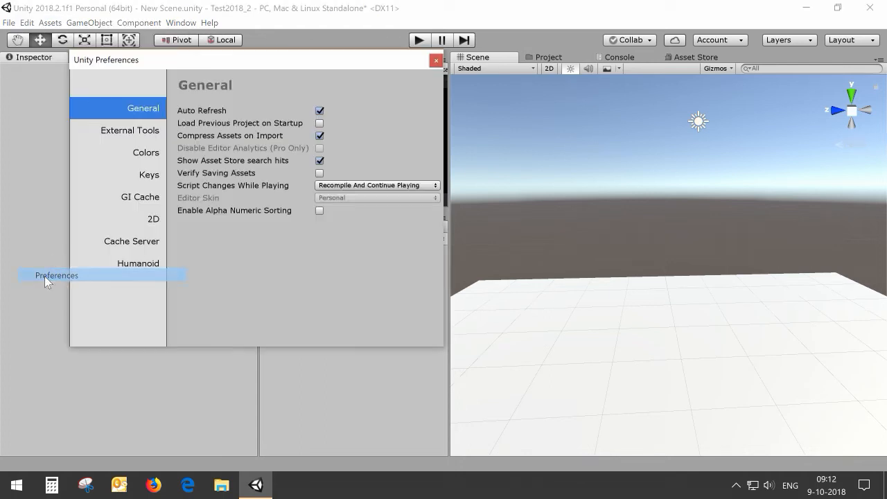
{"action": "left_click", "coordinate": [138, 264]}
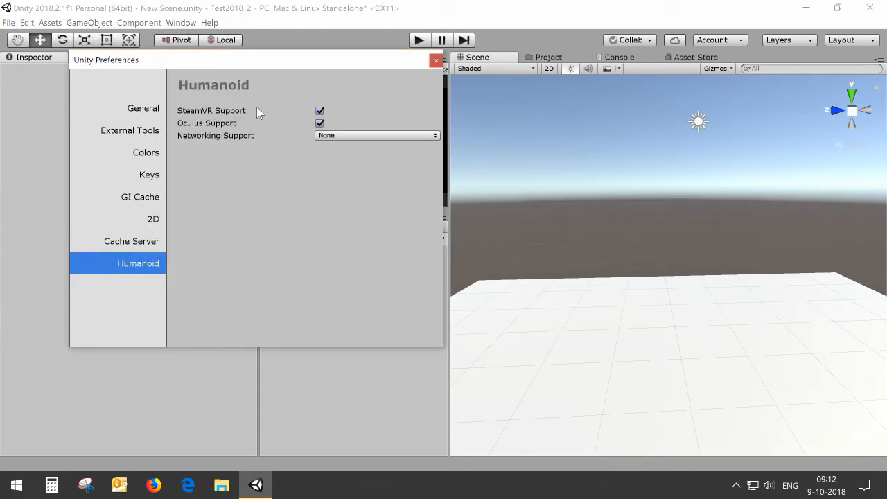
{"action": "left_click", "coordinate": [377, 135]}
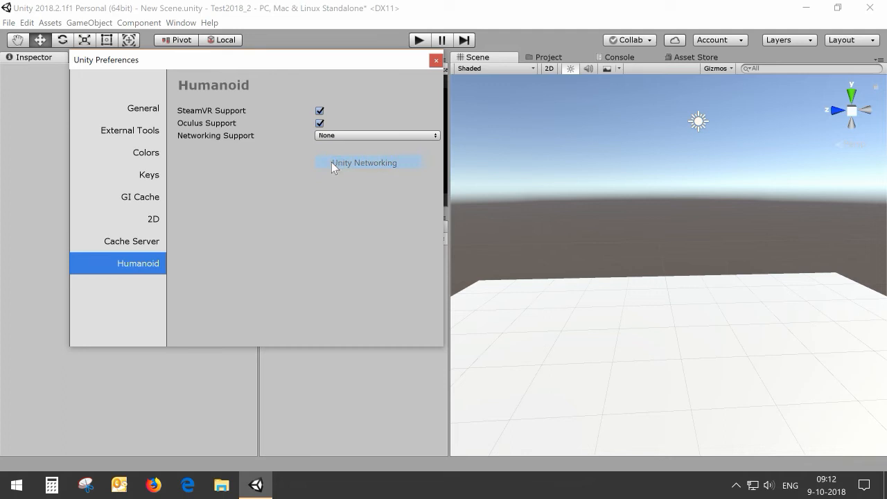
{"action": "left_click", "coordinate": [368, 162]}
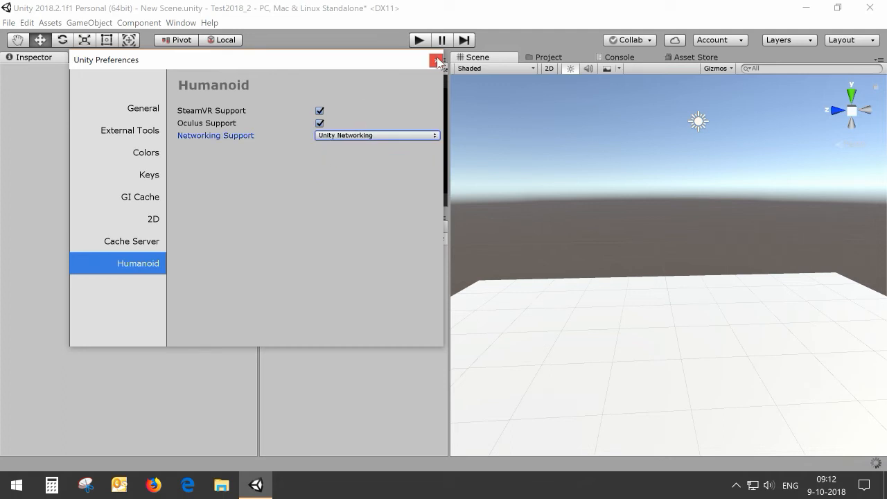
{"action": "left_click", "coordinate": [434, 60]}
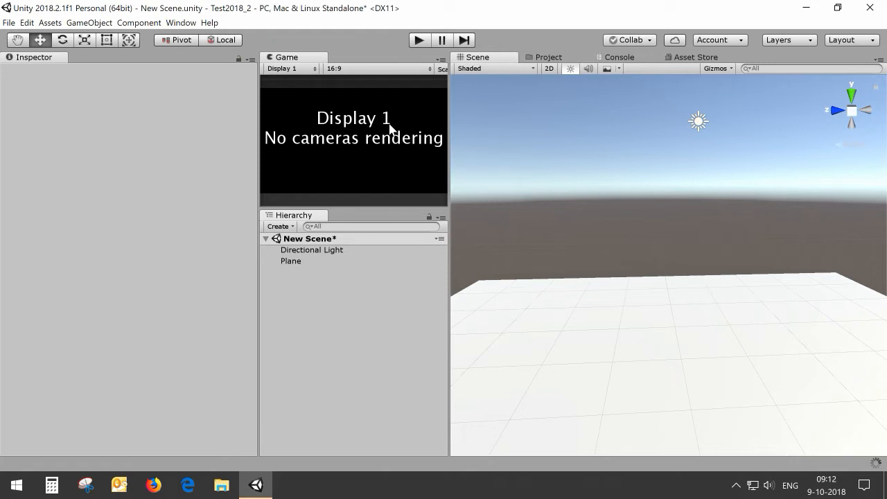
{"action": "mouse_move", "coordinate": [421, 106]}
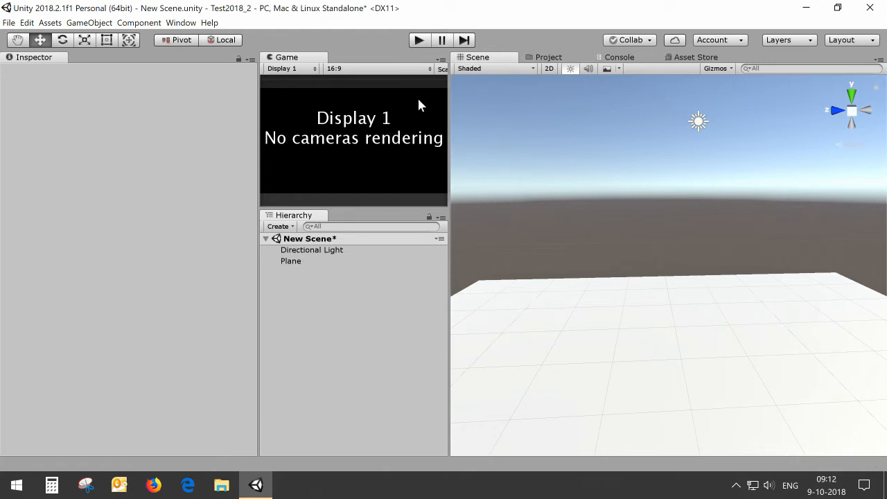
{"action": "mouse_move", "coordinate": [546, 63]}
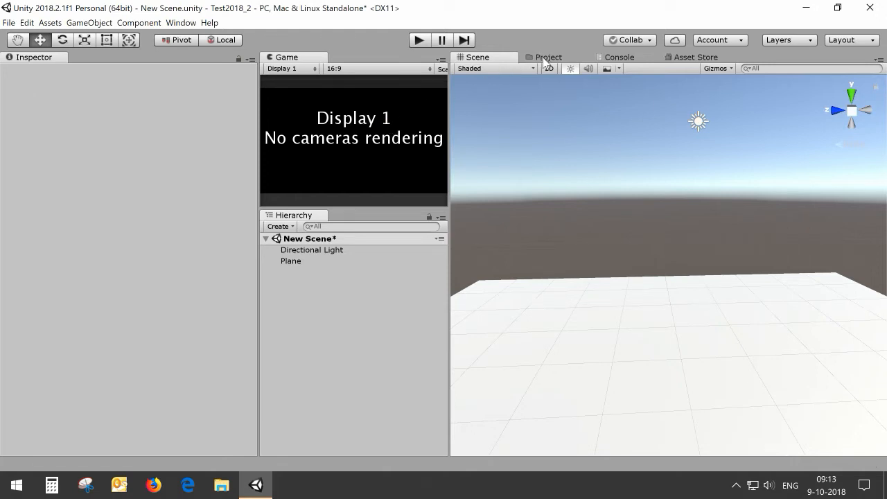
Step: Add the Humanoid/Prefabs/Networking/NetworkingStarter prefab to the scene
{"action": "left_click", "coordinate": [549, 57]}
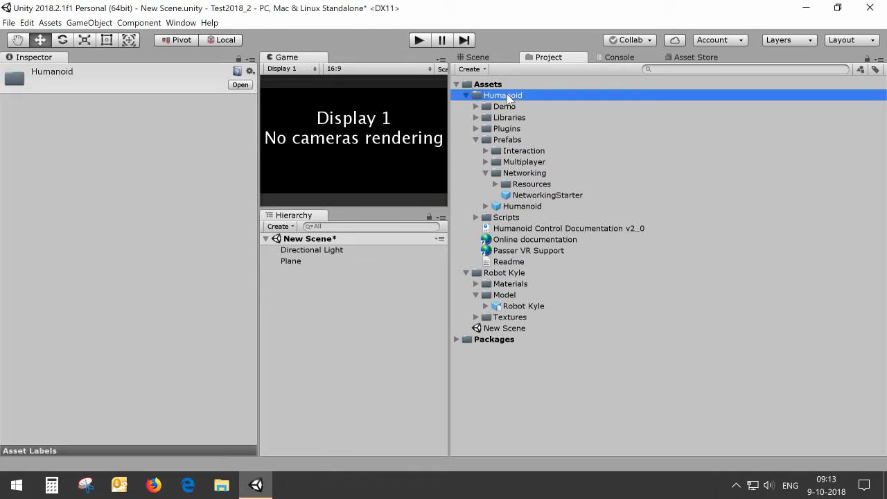
{"action": "mouse_move", "coordinate": [500, 128]}
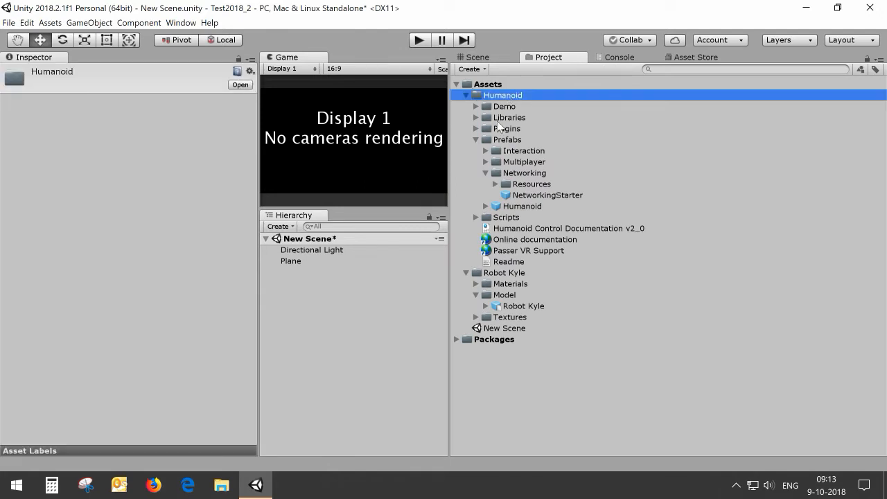
{"action": "left_click", "coordinate": [546, 195]}
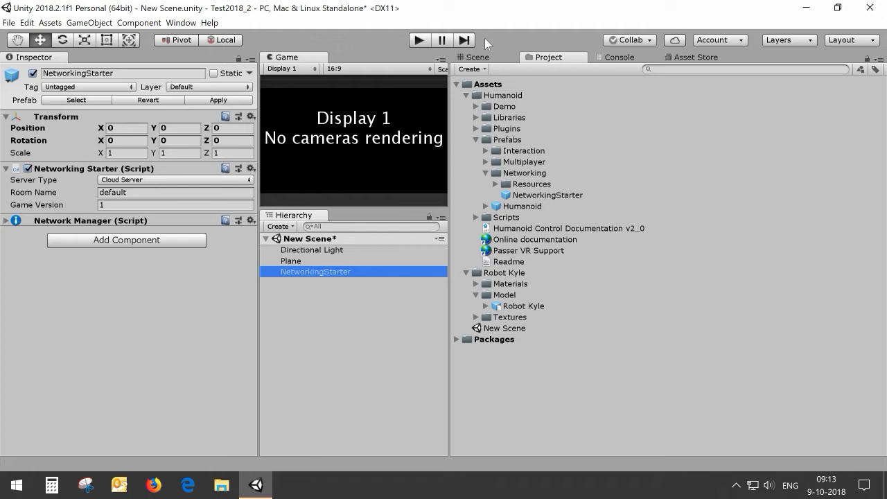
Step: Select NetworkingStarter and set its Server Type to Own Server
{"action": "left_click", "coordinate": [480, 57]}
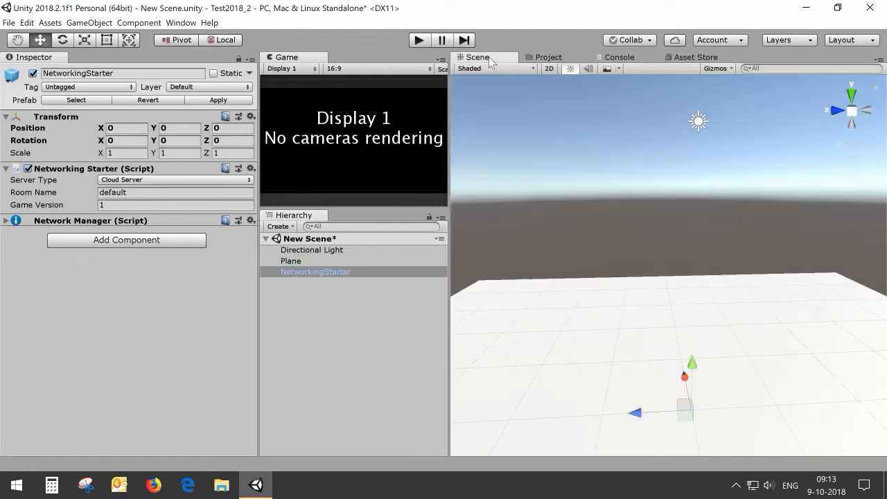
{"action": "left_click", "coordinate": [315, 271]}
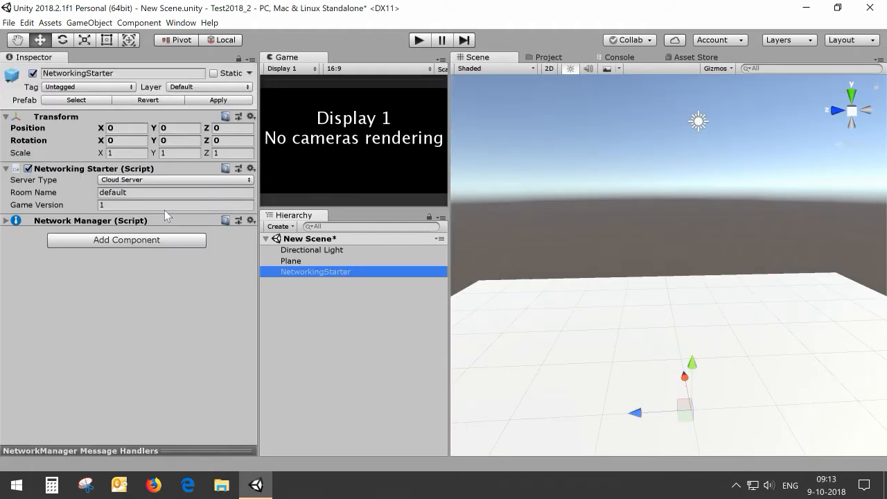
{"action": "left_click", "coordinate": [174, 180]}
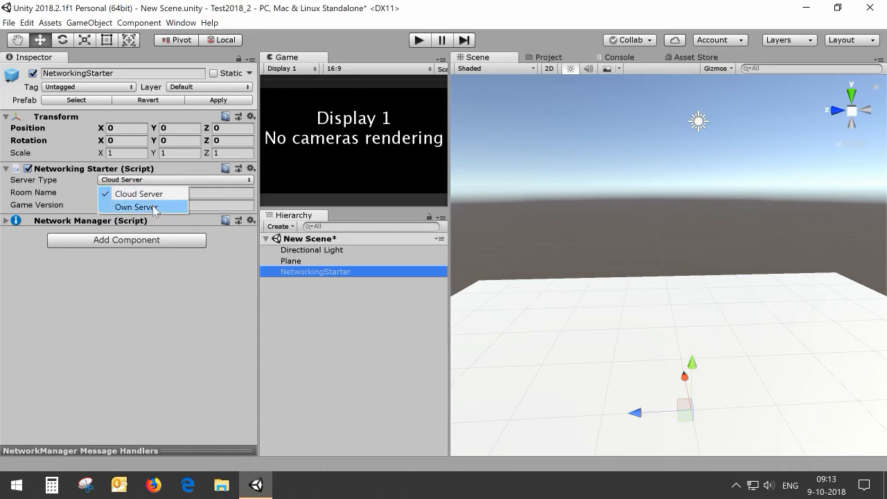
{"action": "left_click", "coordinate": [135, 207]}
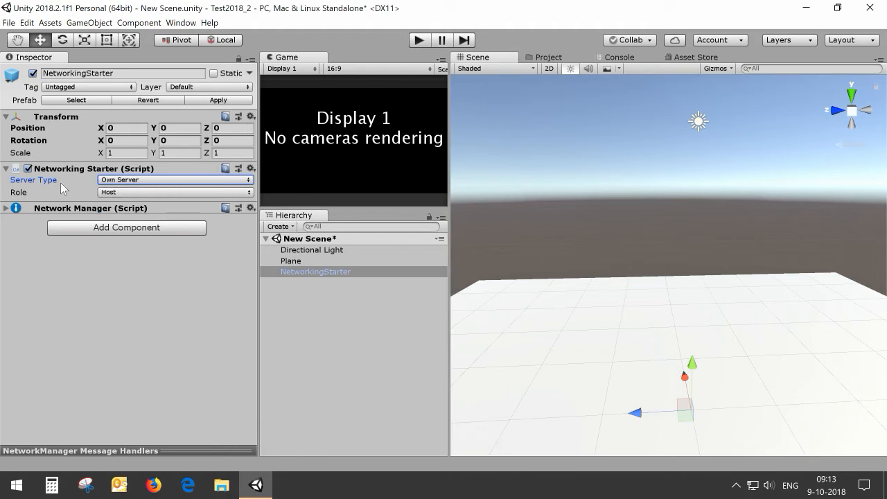
Step: Set the NetworkingStarter Role to Client with server IP 127.0.0.1
{"action": "left_click", "coordinate": [173, 192]}
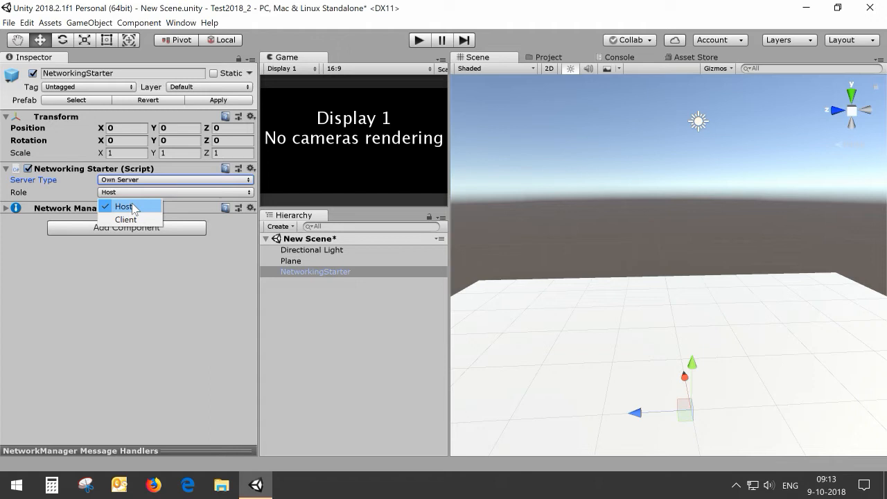
{"action": "left_click", "coordinate": [126, 220]}
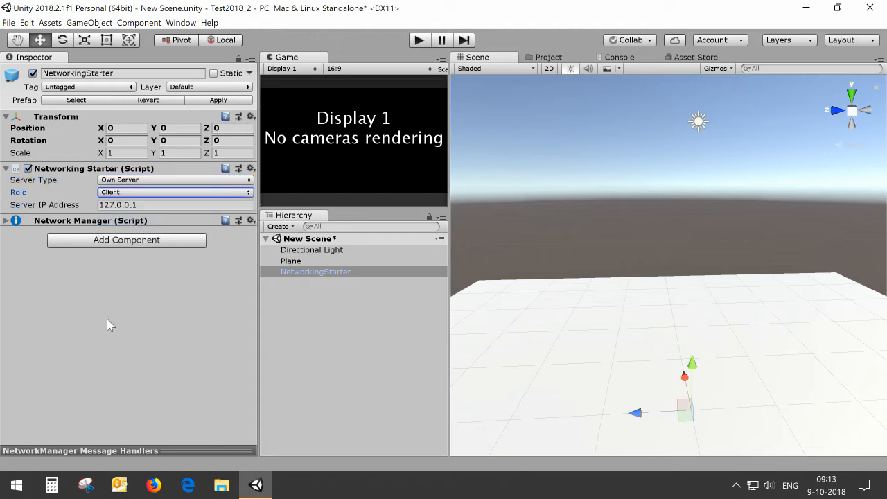
{"action": "mouse_move", "coordinate": [64, 128]}
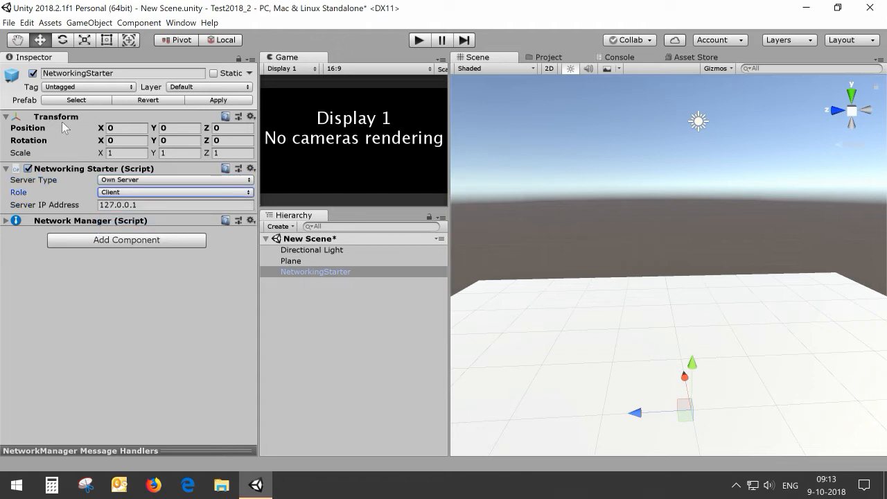
{"action": "left_click", "coordinate": [173, 204]}
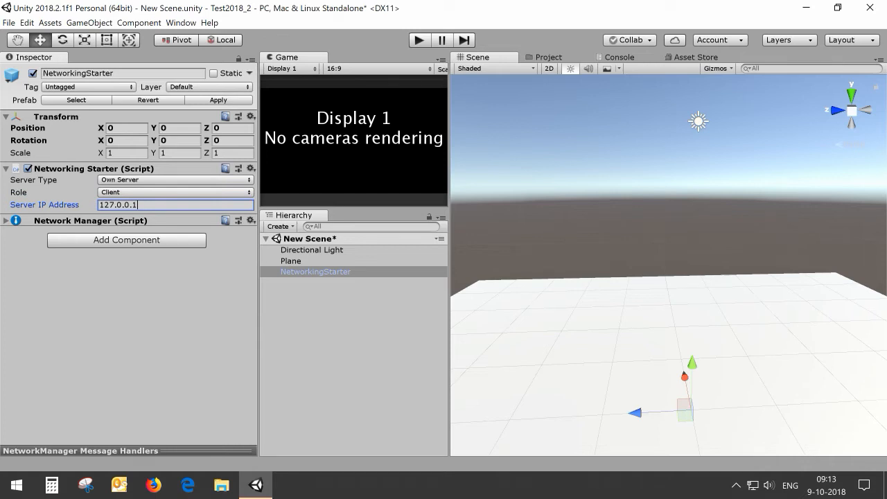
{"action": "left_click", "coordinate": [173, 192]}
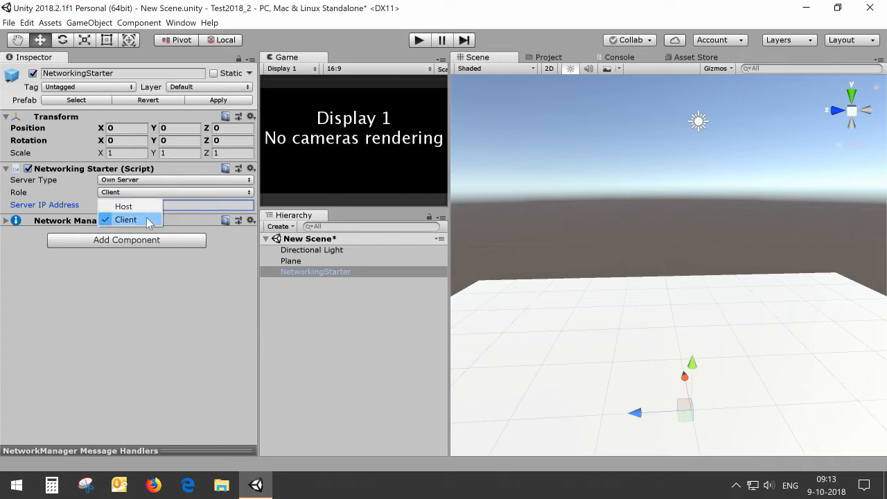
{"action": "left_click", "coordinate": [125, 219]}
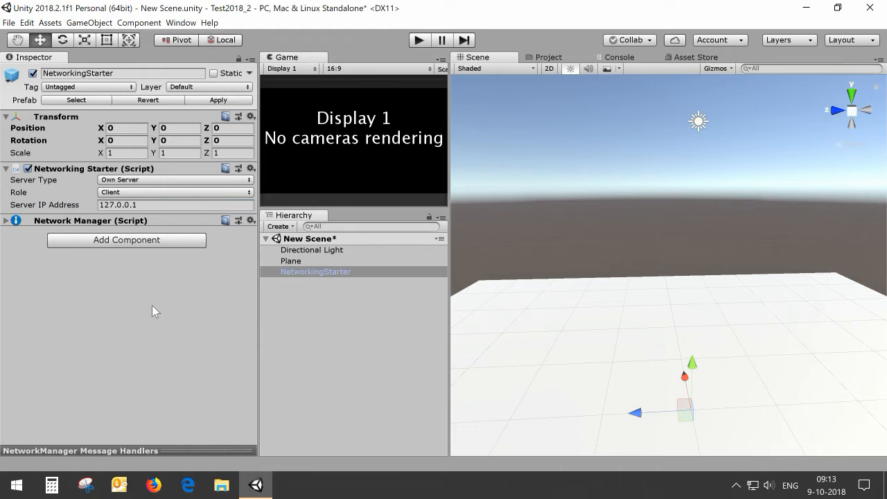
{"action": "left_click", "coordinate": [315, 271]}
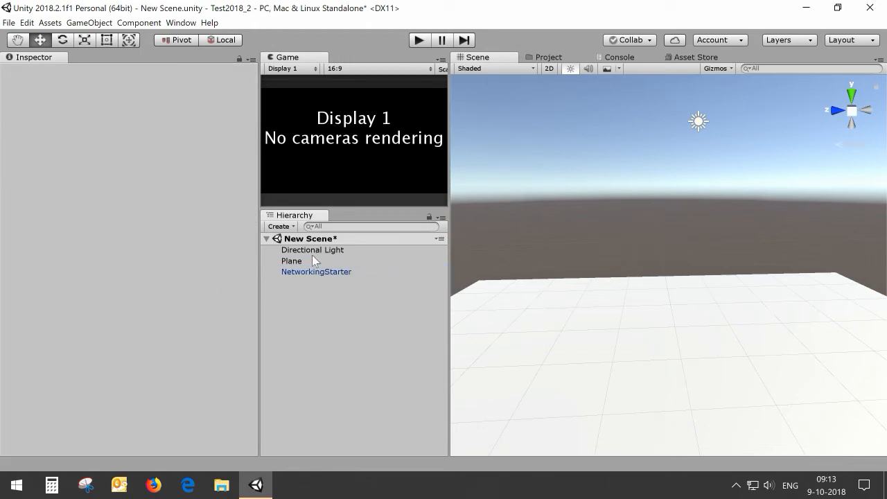
Step: Expand Humanoid > Demo > Characters > MakeHuman_simpleRig to show its three avatar prefabs
{"action": "left_click", "coordinate": [291, 260]}
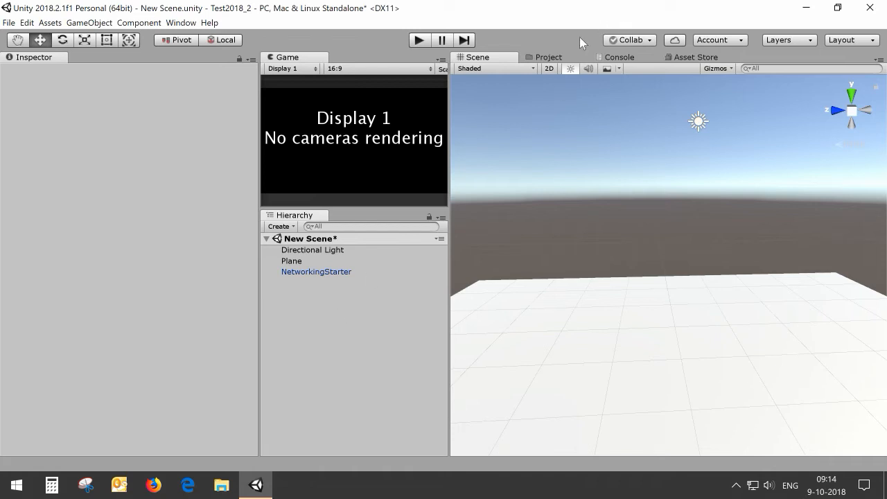
{"action": "left_click", "coordinate": [549, 57]}
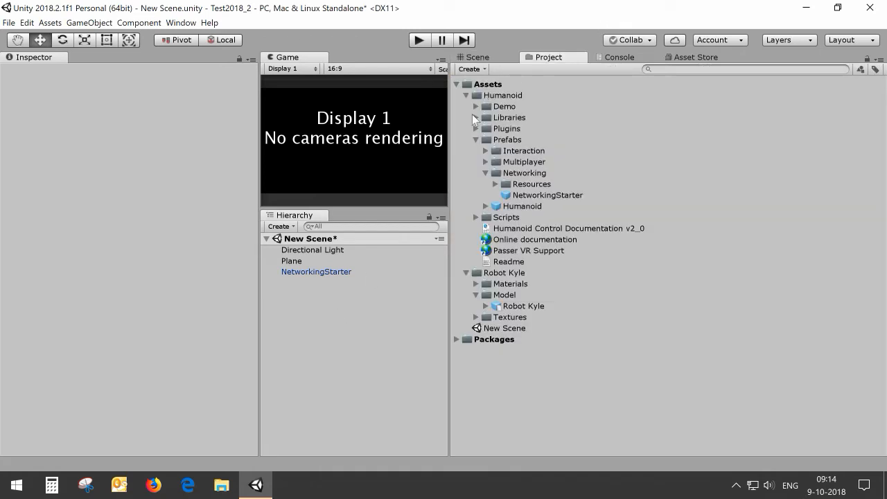
{"action": "left_click", "coordinate": [476, 139]}
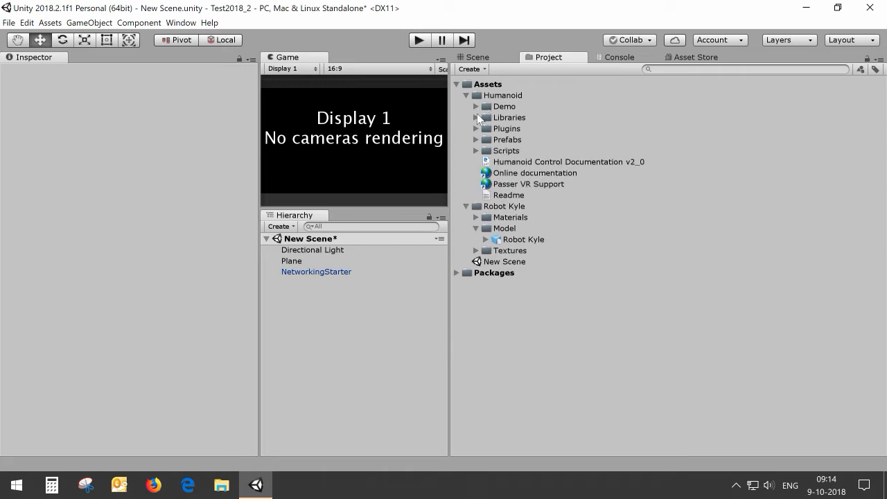
{"action": "left_click", "coordinate": [477, 106]}
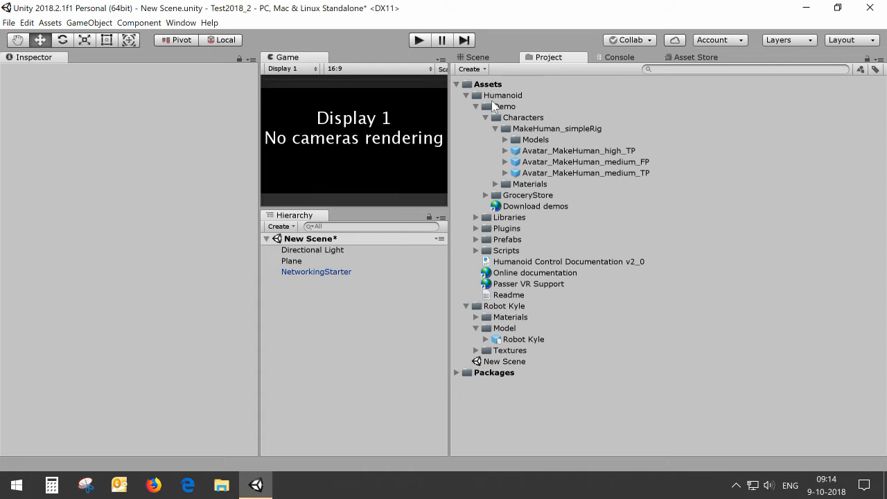
{"action": "mouse_move", "coordinate": [532, 118]}
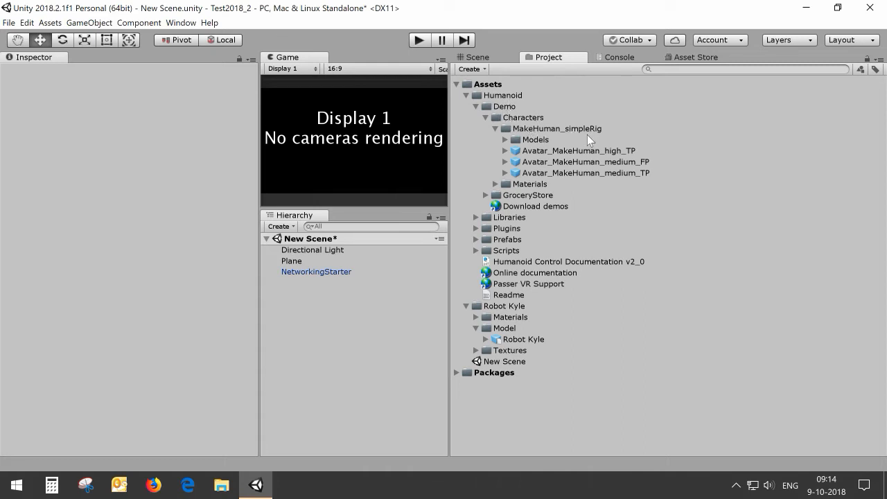
{"action": "mouse_move", "coordinate": [579, 174]}
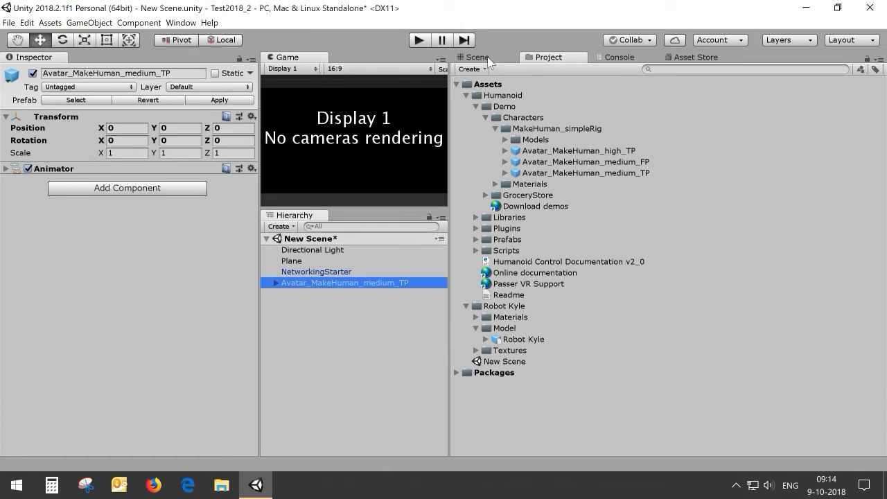
Step: Place Avatar_MakeHuman_medium_TP on the plane with Humanoid Control and First Person Camera
{"action": "left_click", "coordinate": [481, 57]}
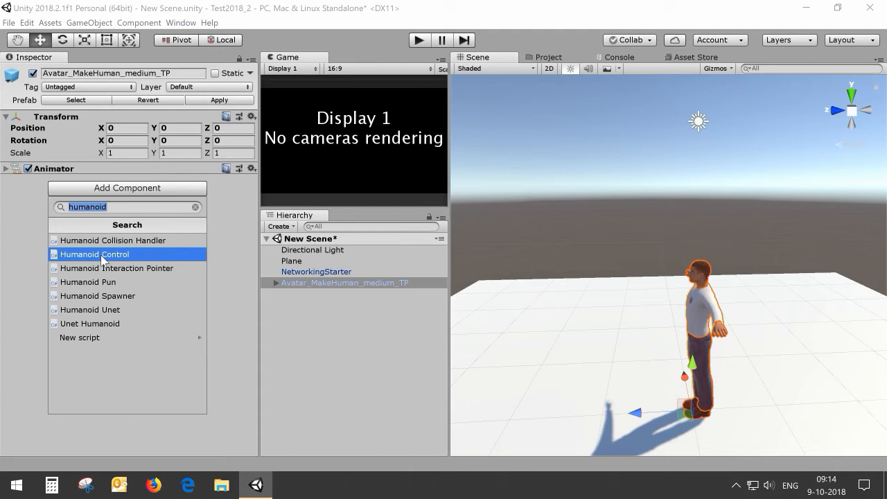
{"action": "left_click", "coordinate": [94, 254]}
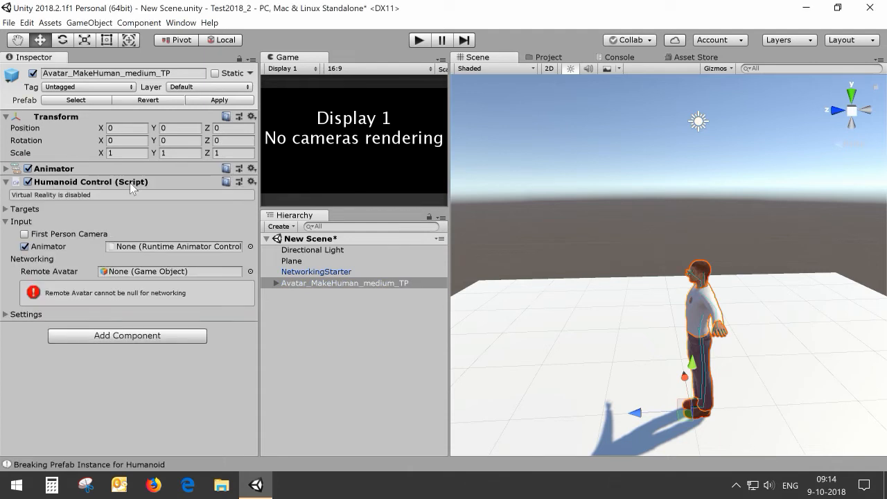
{"action": "left_click", "coordinate": [24, 234]}
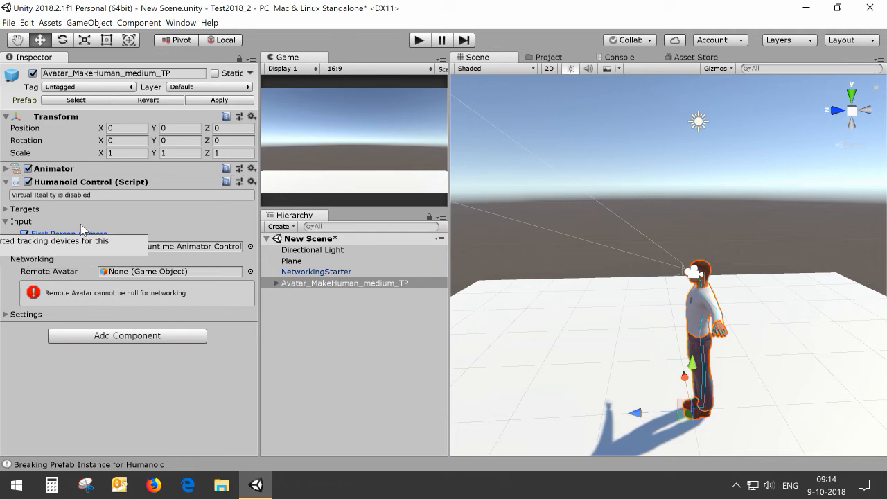
{"action": "mouse_move", "coordinate": [365, 147]}
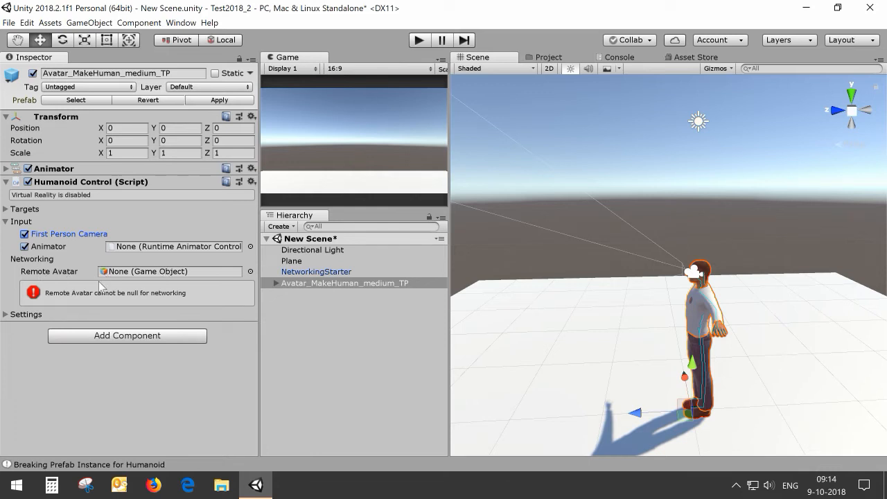
{"action": "mouse_move", "coordinate": [150, 297]}
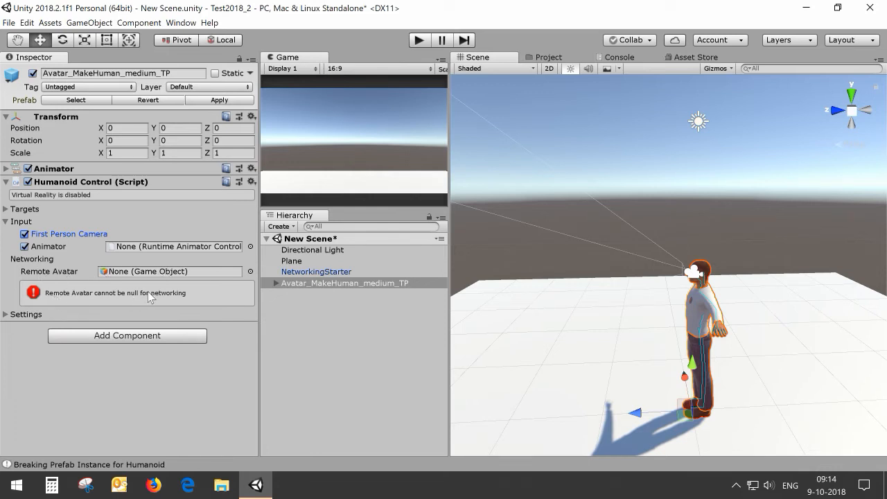
{"action": "mouse_move", "coordinate": [143, 294]}
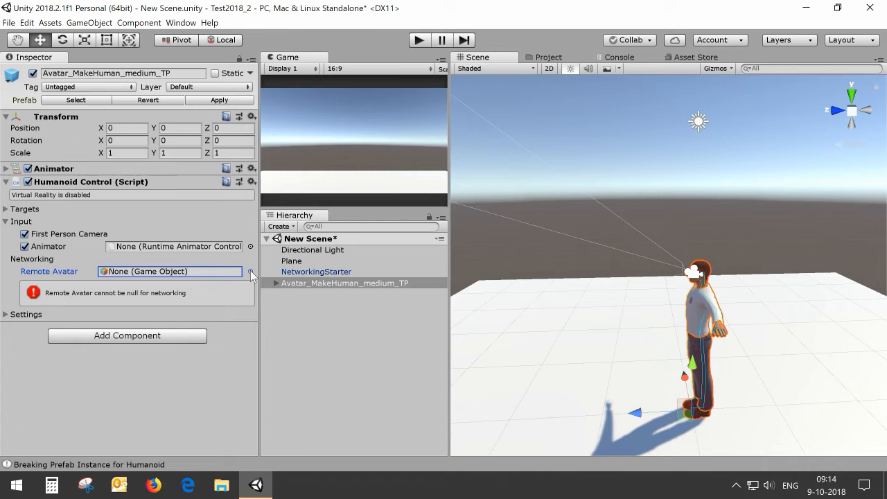
{"action": "left_click", "coordinate": [249, 271]}
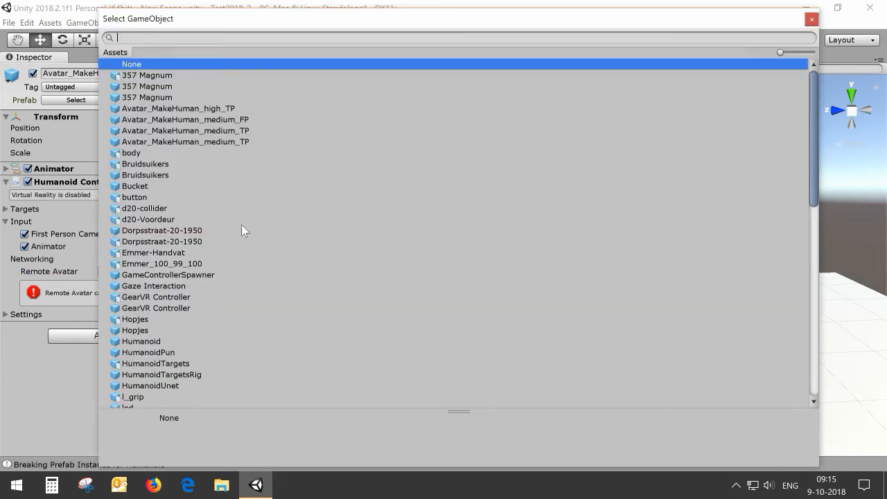
{"action": "left_click", "coordinate": [185, 130]}
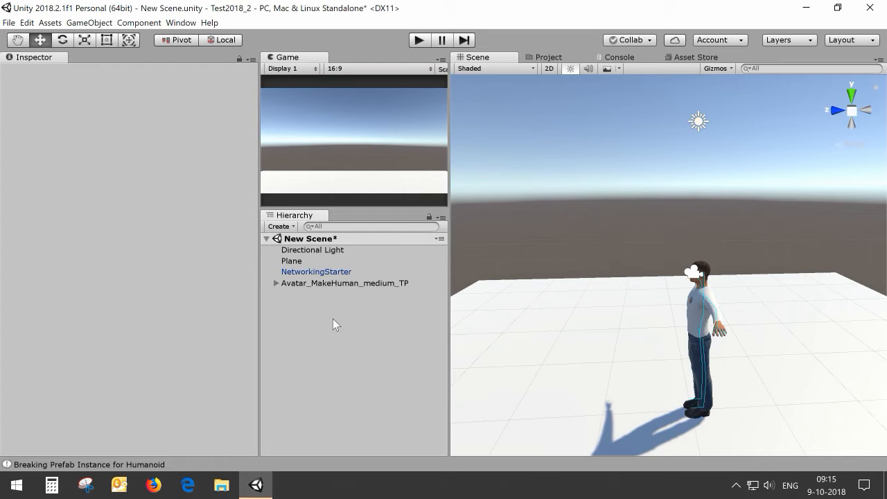
Step: Browse the Robot Kyle folder and select the Robot Kyle model's import settings
{"action": "left_click", "coordinate": [548, 57]}
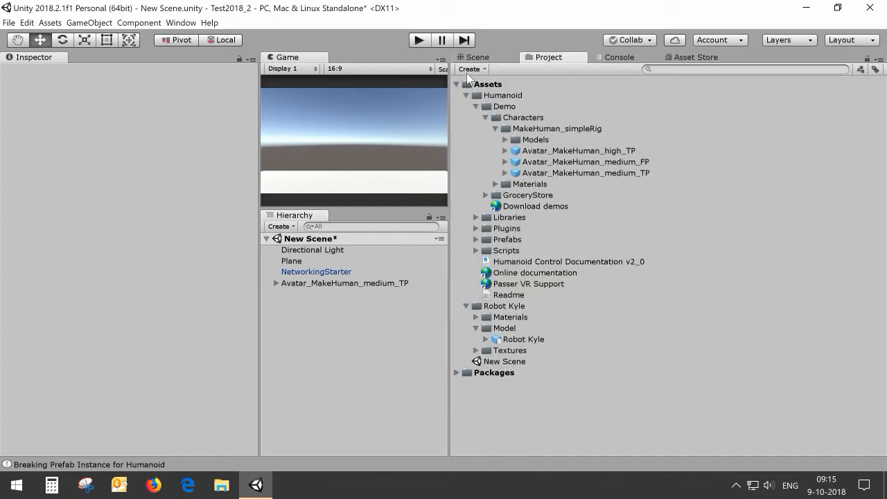
{"action": "left_click", "coordinate": [502, 106]}
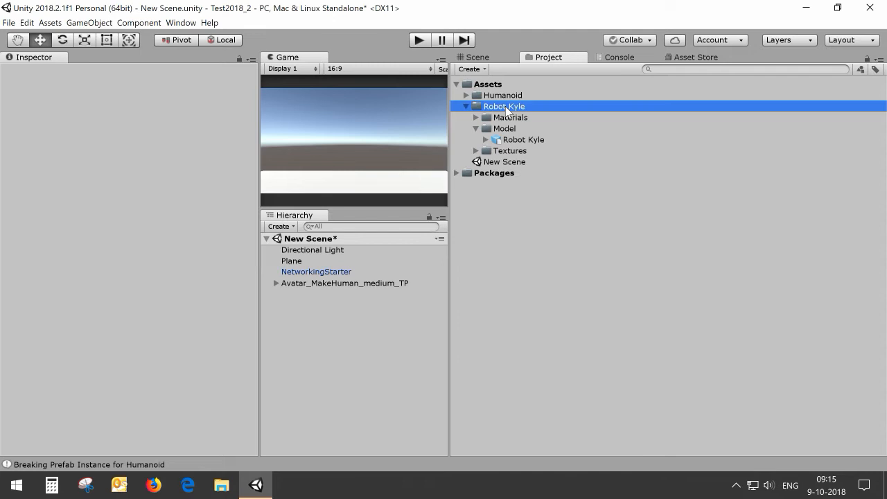
{"action": "left_click", "coordinate": [503, 106]}
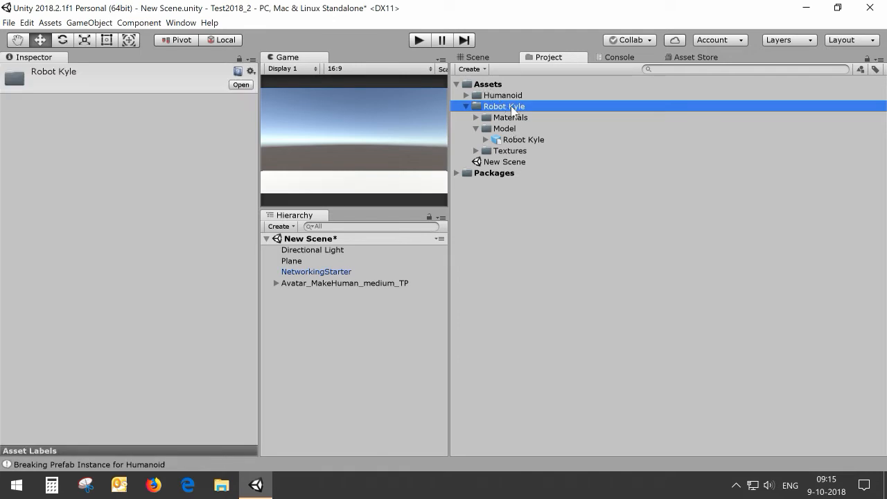
{"action": "mouse_move", "coordinate": [505, 141]}
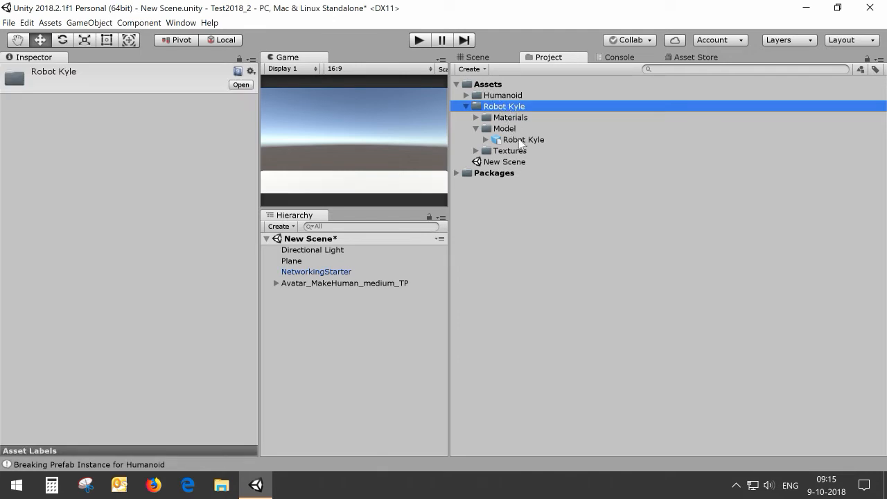
{"action": "left_click", "coordinate": [520, 139]}
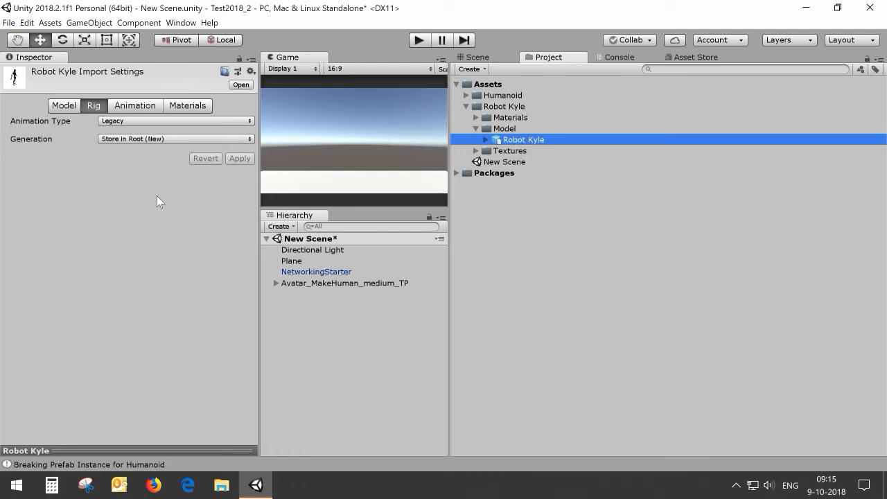
{"action": "mouse_move", "coordinate": [153, 121]}
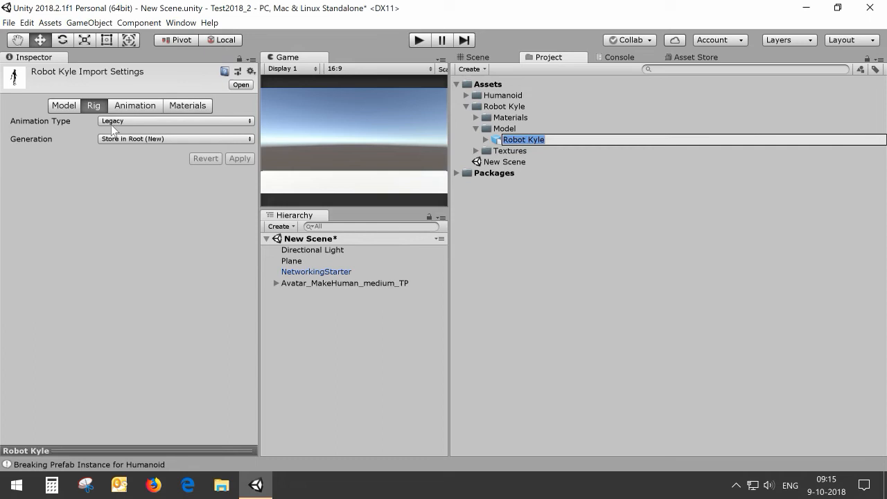
Step: Change the rig Animation Type from Legacy to Humanoid and return to the Scene view
{"action": "left_click", "coordinate": [176, 120]}
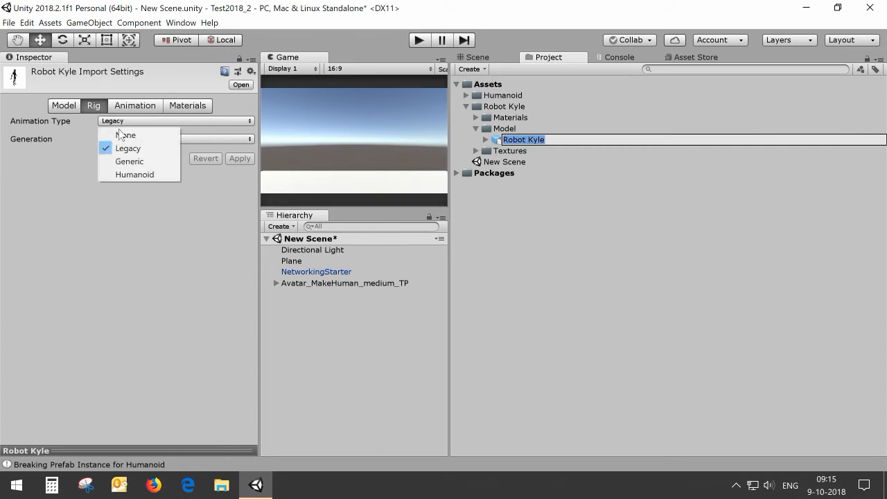
{"action": "left_click", "coordinate": [134, 174]}
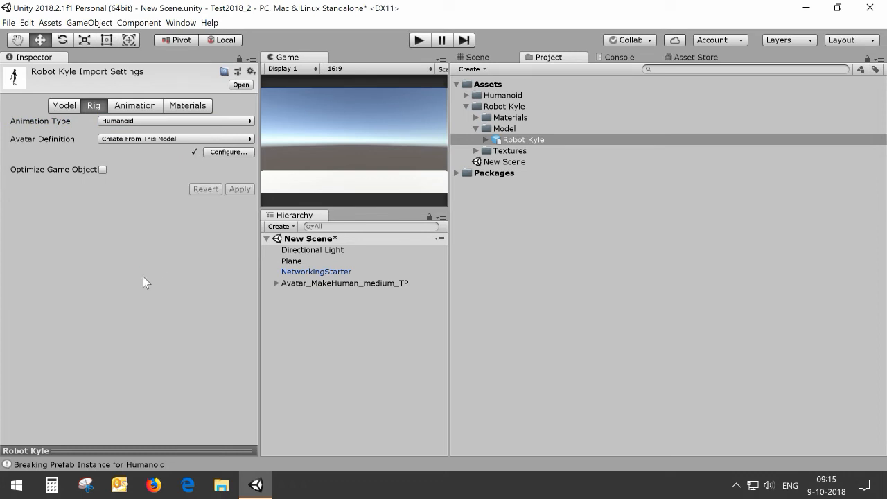
{"action": "mouse_move", "coordinate": [152, 235]}
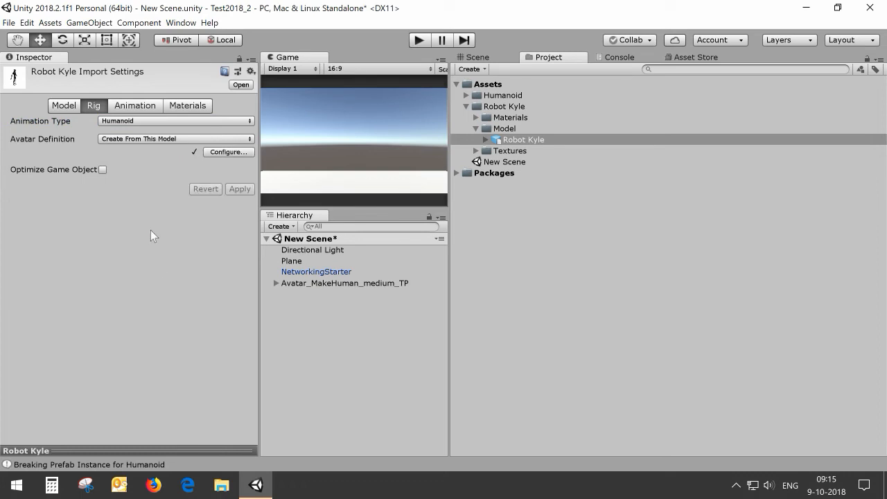
{"action": "mouse_move", "coordinate": [475, 60]}
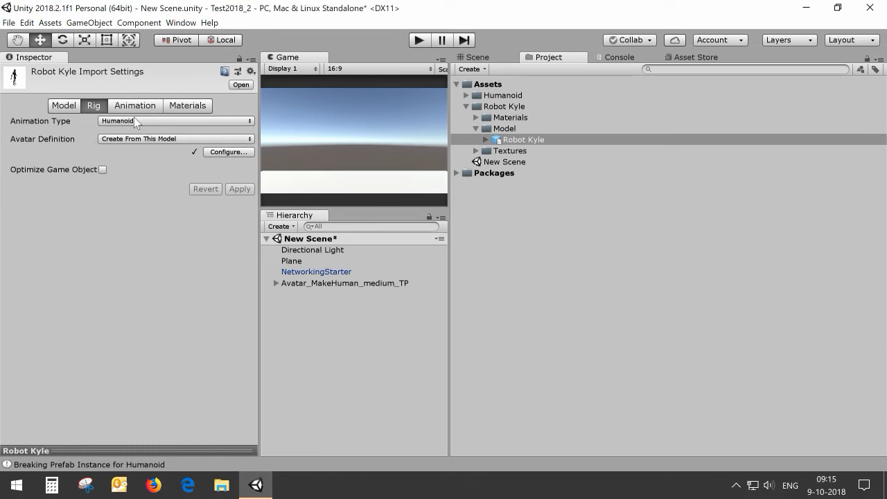
{"action": "left_click", "coordinate": [475, 57]}
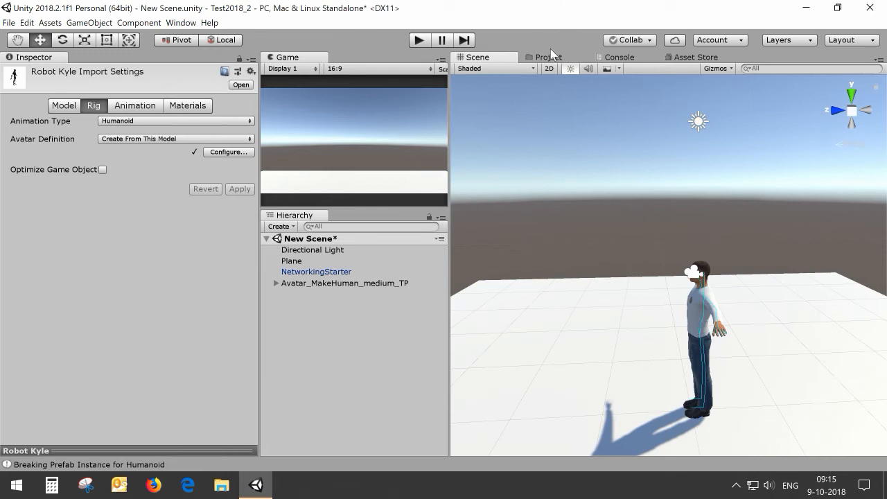
{"action": "left_click", "coordinate": [550, 57]}
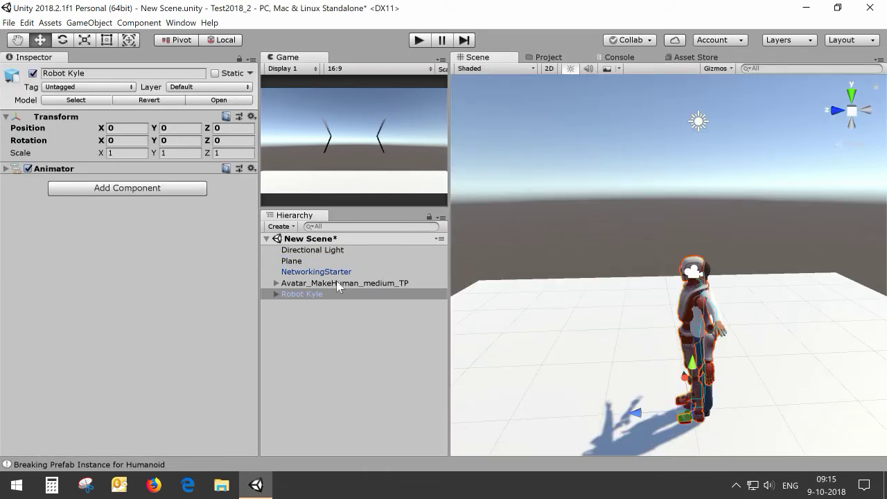
Step: Set Robot Kyle's Transform Rotation Y to 180 so it faces the opposite way
{"action": "left_click", "coordinate": [345, 283]}
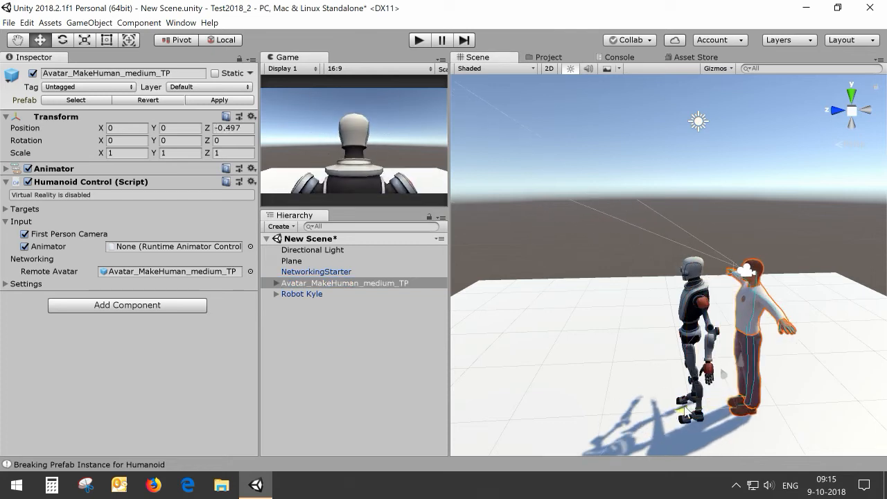
{"action": "left_click", "coordinate": [301, 294]}
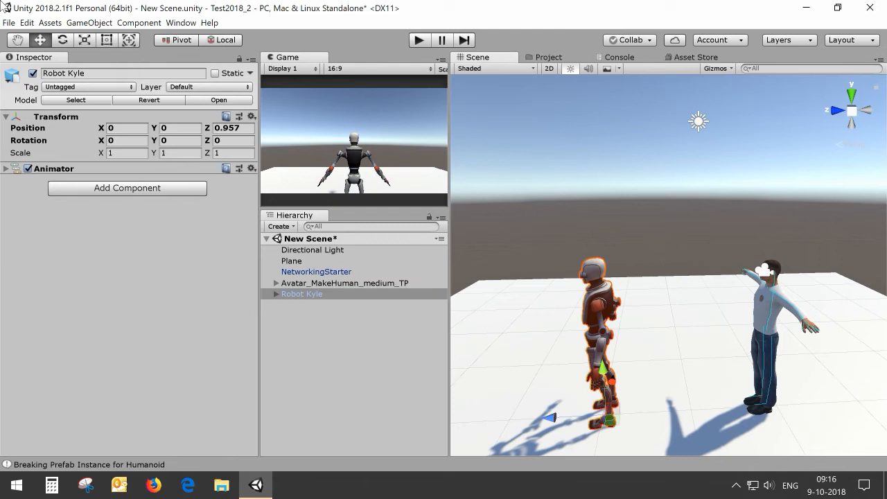
{"action": "left_click", "coordinate": [179, 140]}
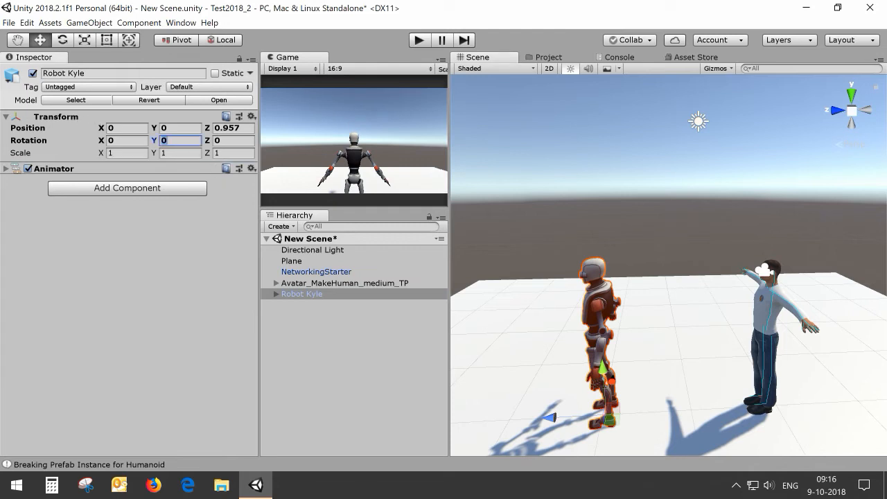
{"action": "type", "text": "180"}
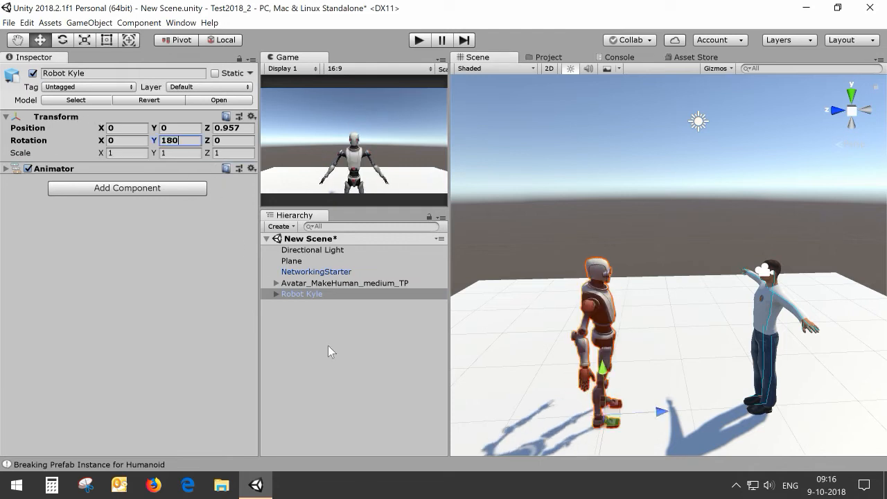
{"action": "left_click", "coordinate": [301, 294]}
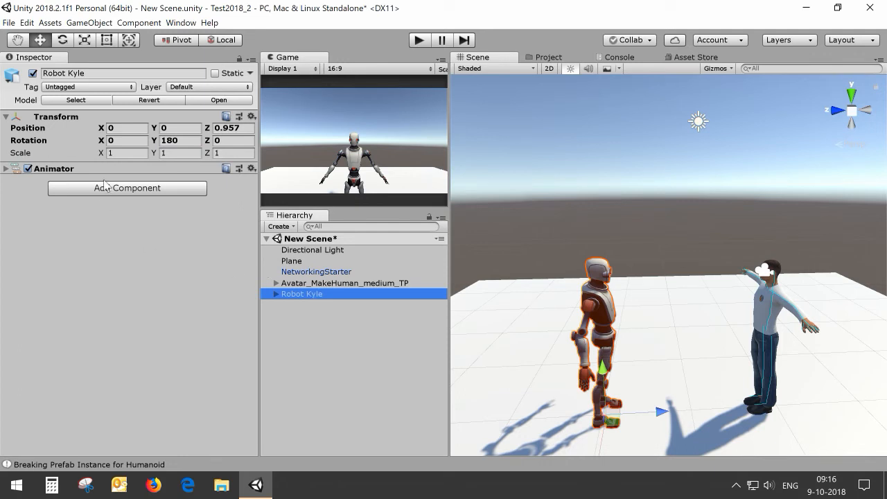
{"action": "left_click", "coordinate": [127, 187]}
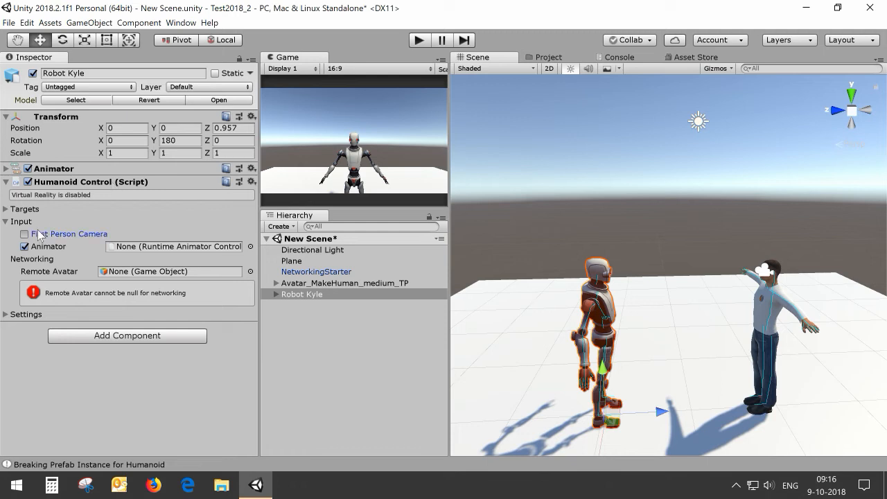
Step: Enable First Person Camera and choose Robot Kyle as the Remote Avatar
{"action": "left_click", "coordinate": [25, 234]}
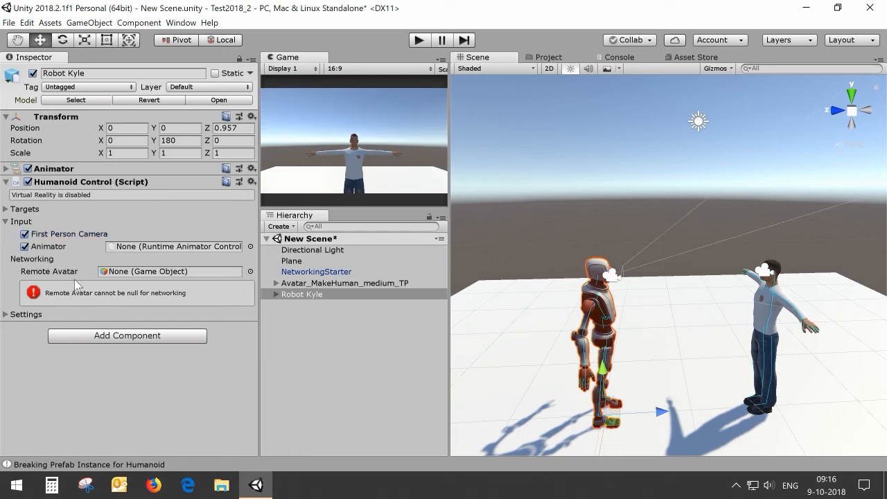
{"action": "mouse_move", "coordinate": [256, 271]}
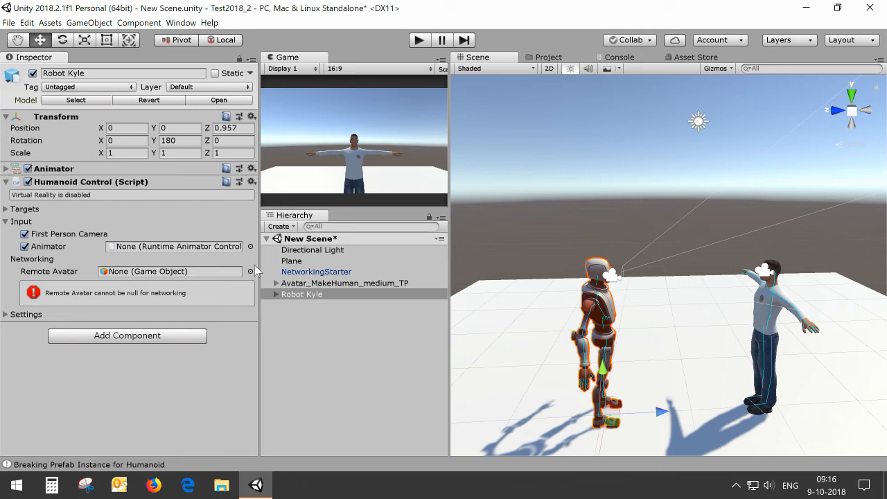
{"action": "left_click", "coordinate": [250, 271]}
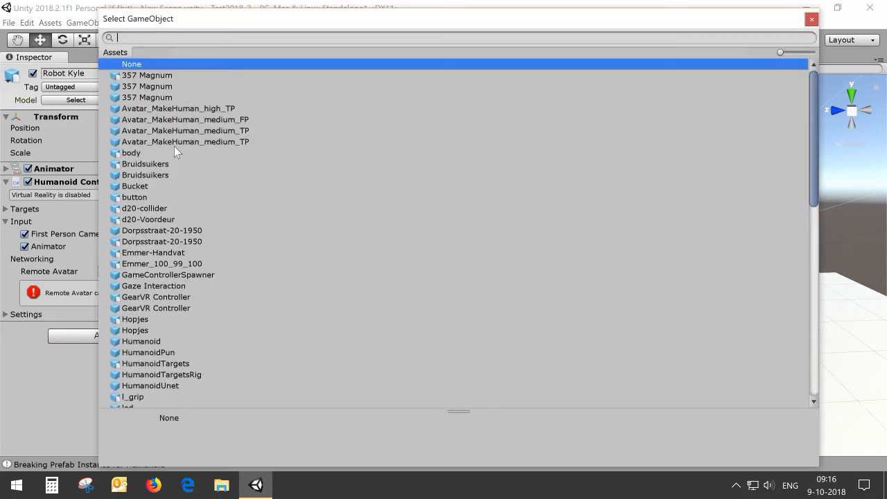
{"action": "type", "text": "robot"}
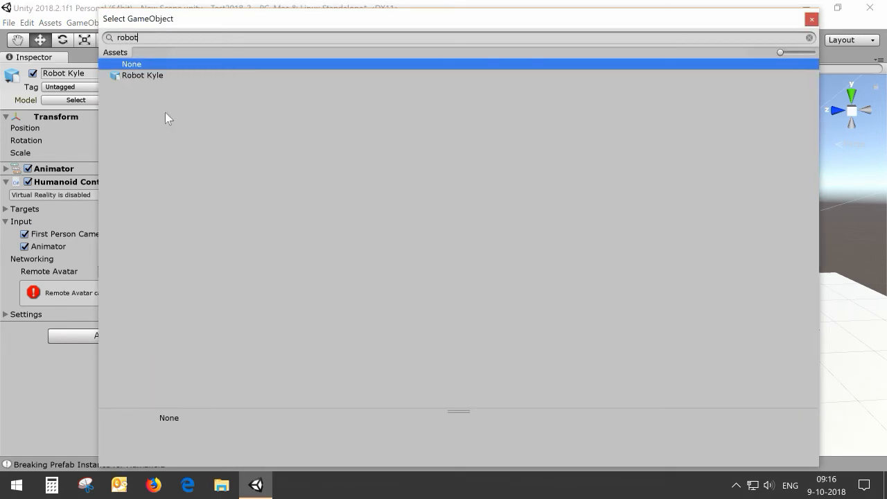
{"action": "left_click", "coordinate": [142, 75]}
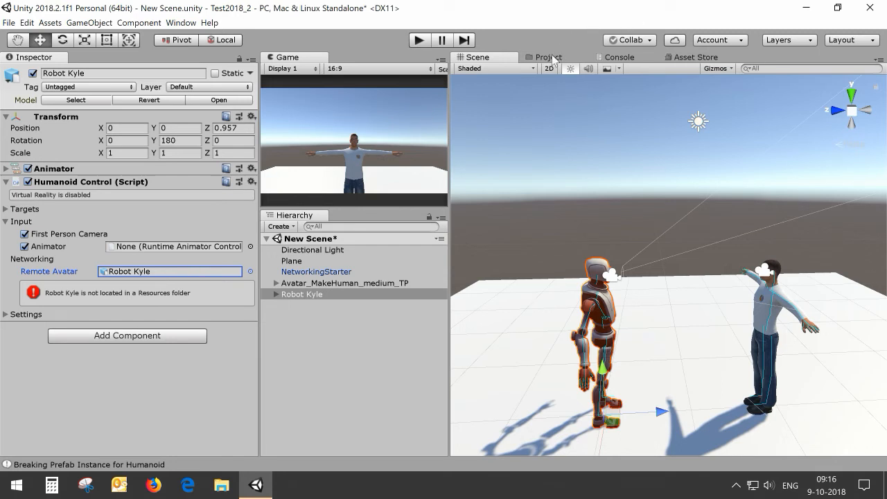
Step: Create a Resources folder inside Model and move the Robot Kyle model into it
{"action": "left_click", "coordinate": [549, 56]}
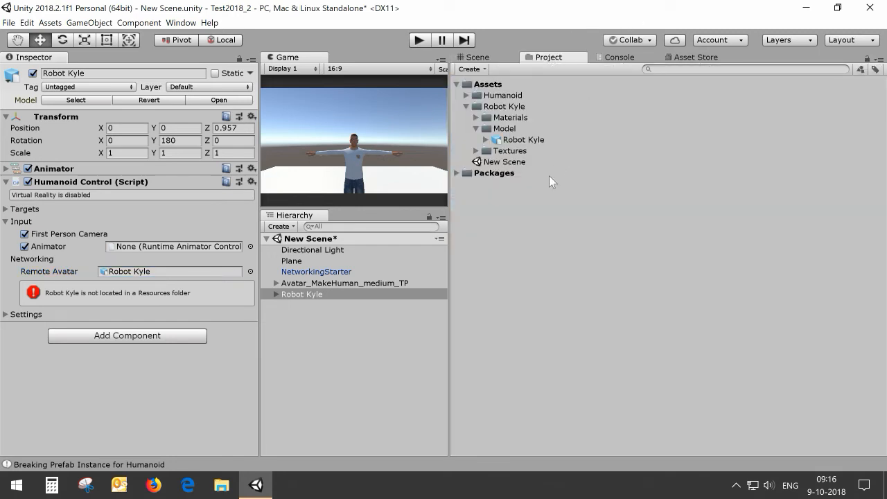
{"action": "right_click", "coordinate": [502, 128]}
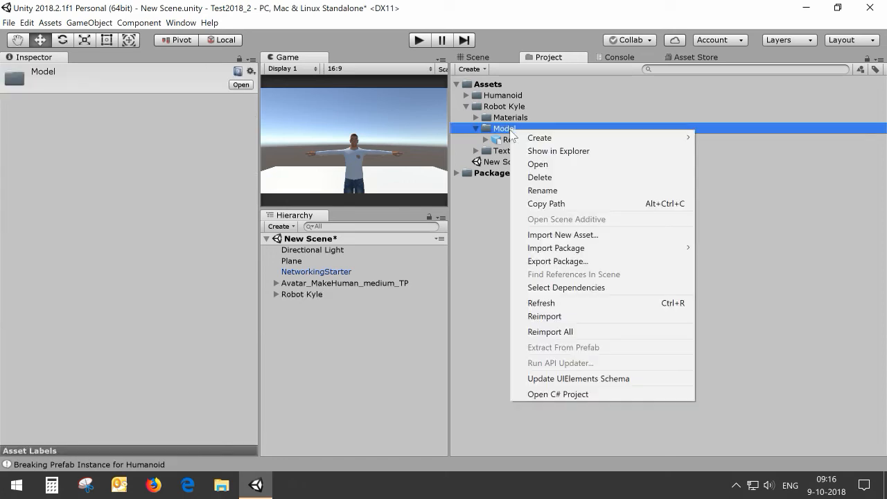
{"action": "mouse_move", "coordinate": [540, 137]}
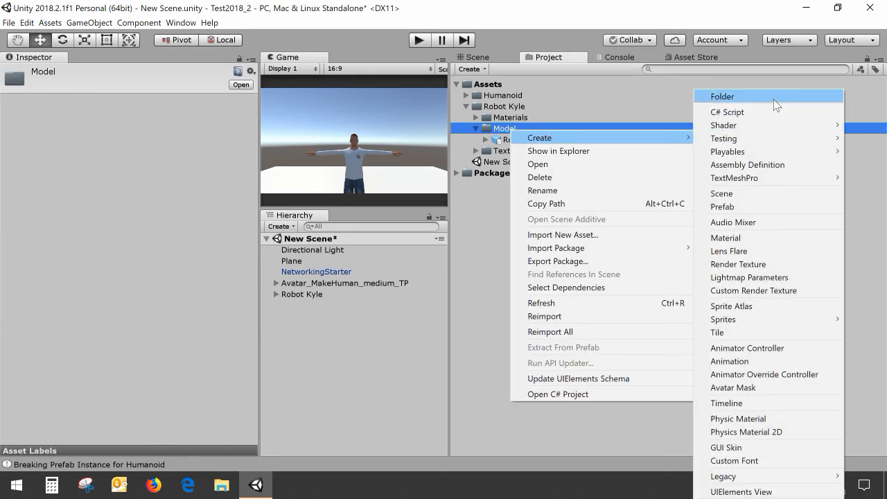
{"action": "left_click", "coordinate": [722, 96]}
{"action": "type", "text": "Resources"}
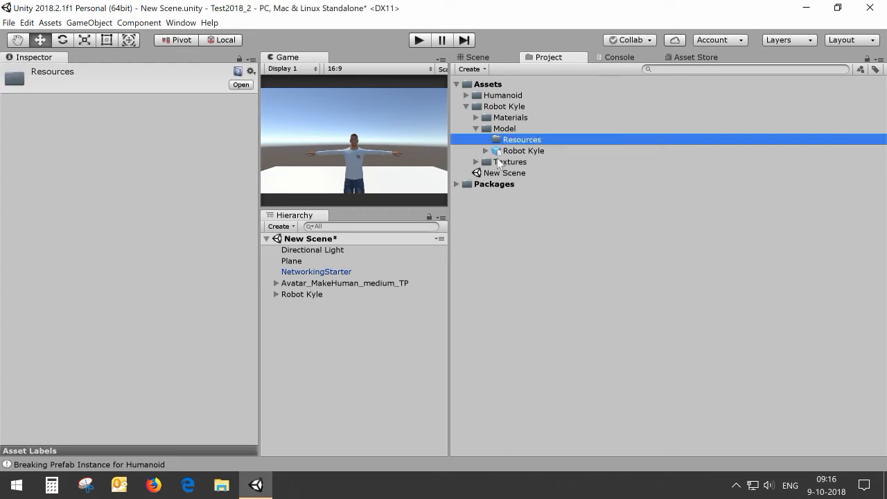
{"action": "left_click", "coordinate": [524, 151]}
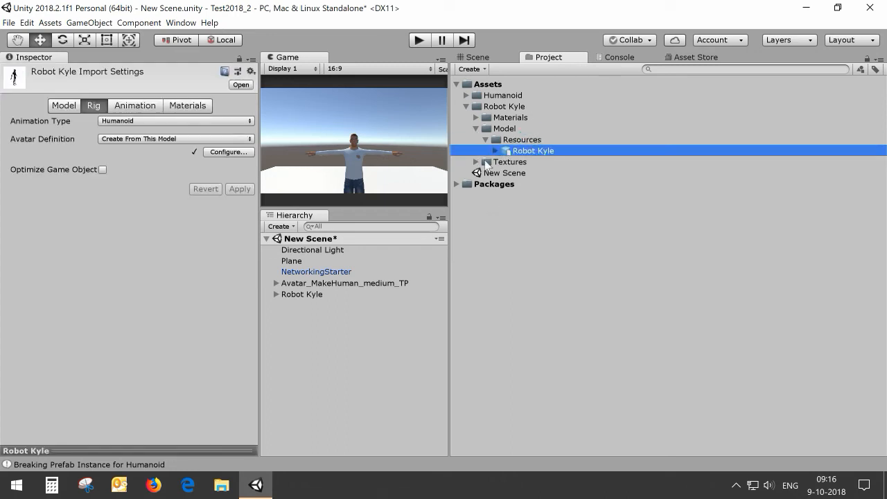
{"action": "left_click", "coordinate": [475, 57]}
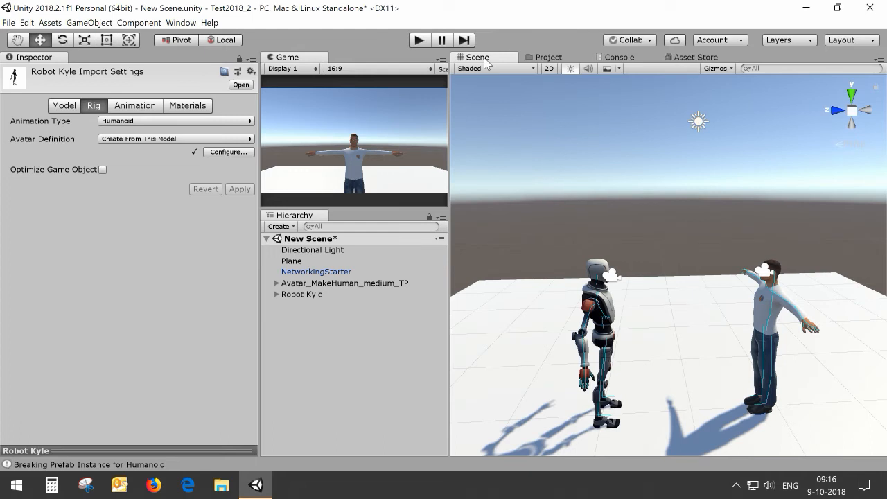
{"action": "mouse_move", "coordinate": [486, 102]}
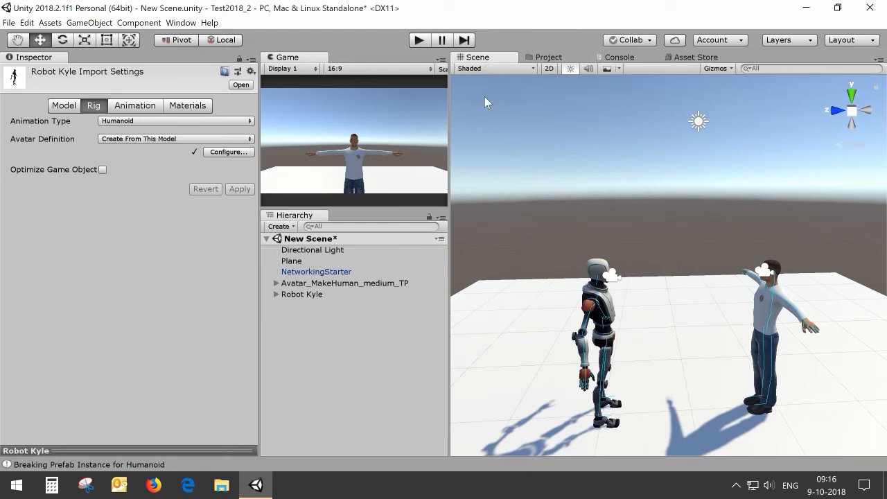
{"action": "left_click", "coordinate": [301, 294]}
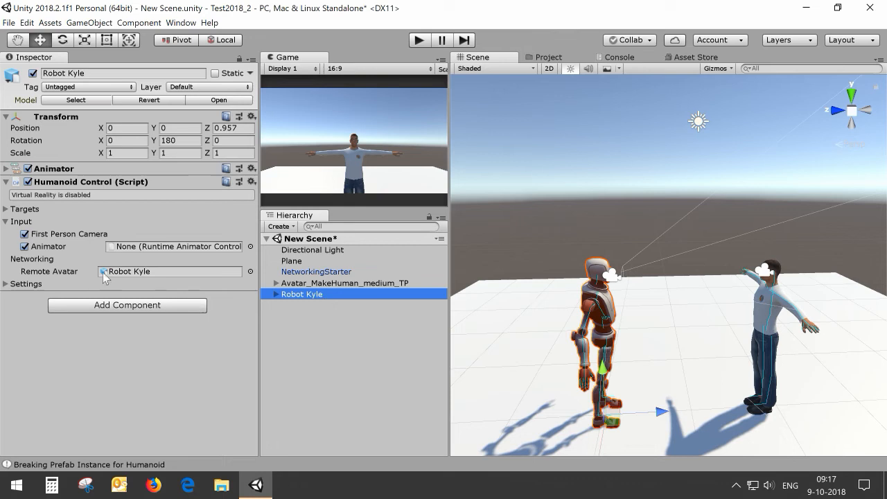
{"action": "mouse_move", "coordinate": [123, 280]}
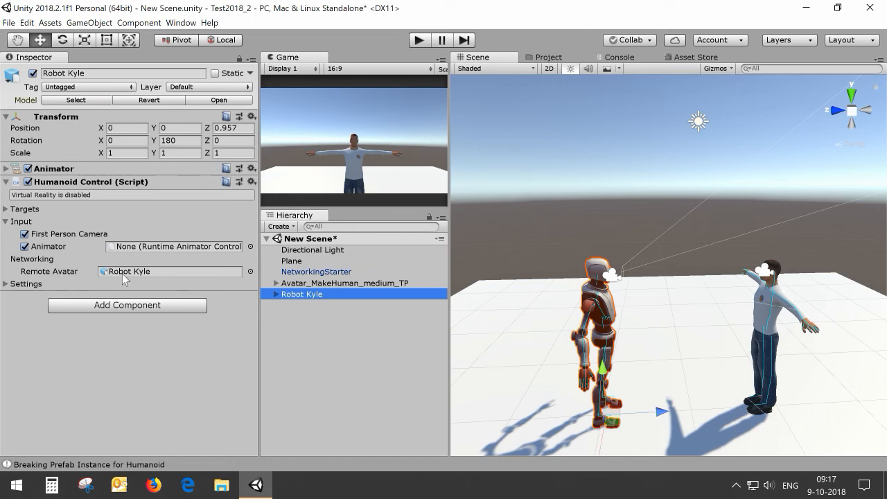
{"action": "left_click", "coordinate": [336, 347]}
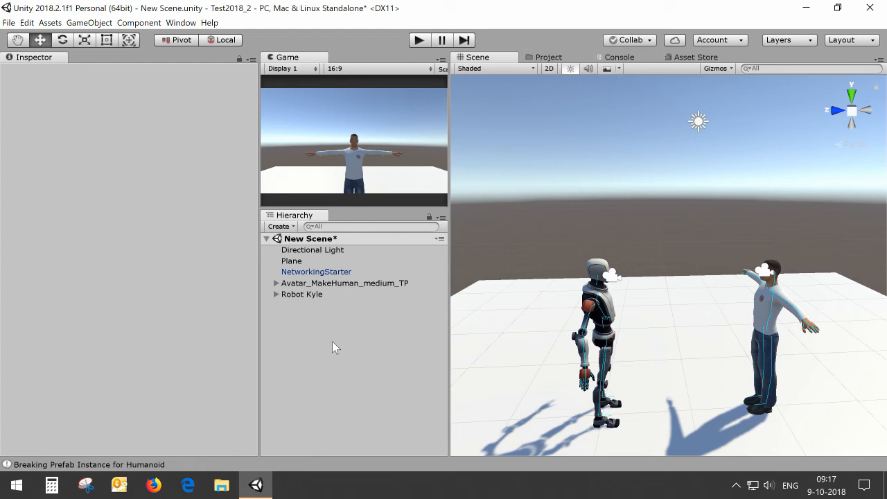
{"action": "mouse_move", "coordinate": [323, 343]}
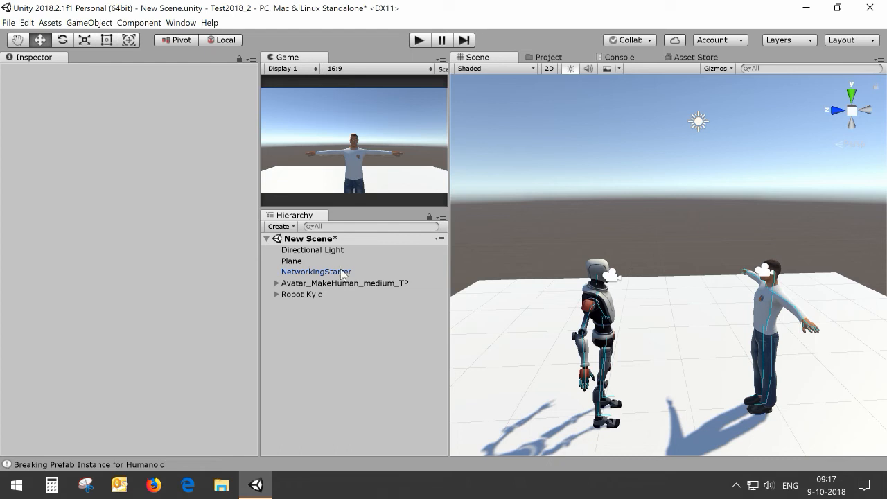
Step: Change the NetworkingStarter server IP address to 192.168.77.86
{"action": "left_click", "coordinate": [316, 272]}
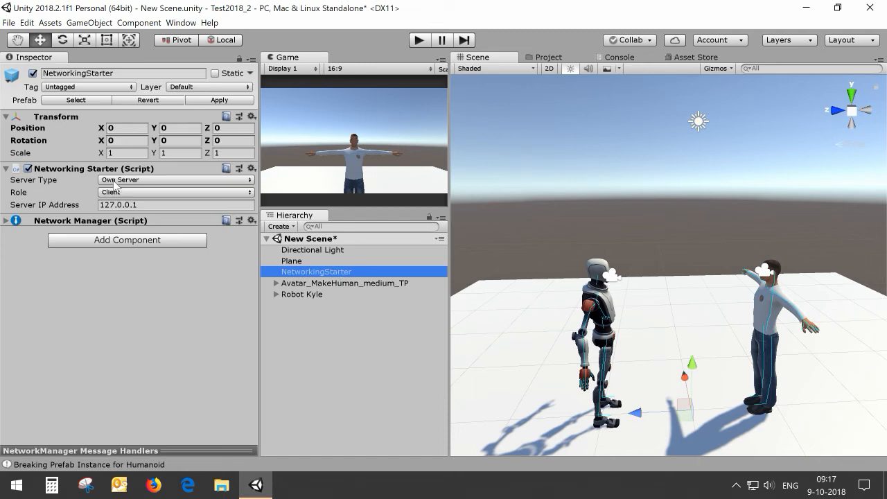
{"action": "mouse_move", "coordinate": [132, 182]}
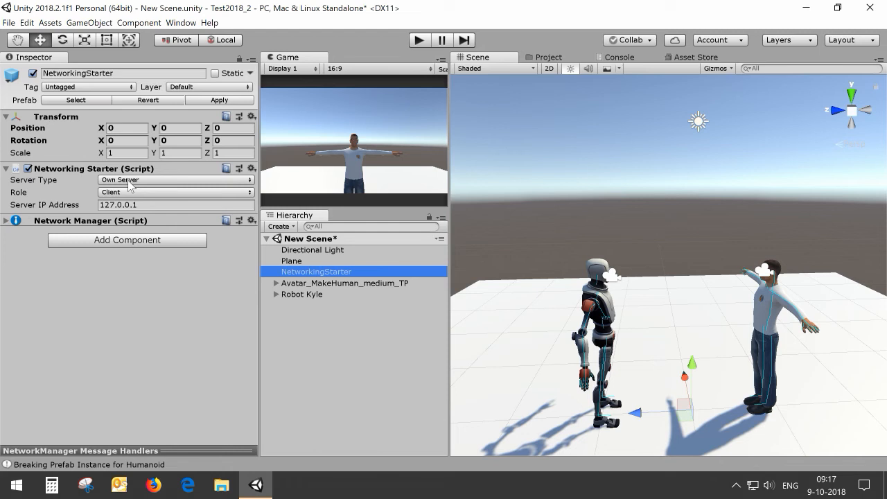
{"action": "mouse_move", "coordinate": [62, 200]}
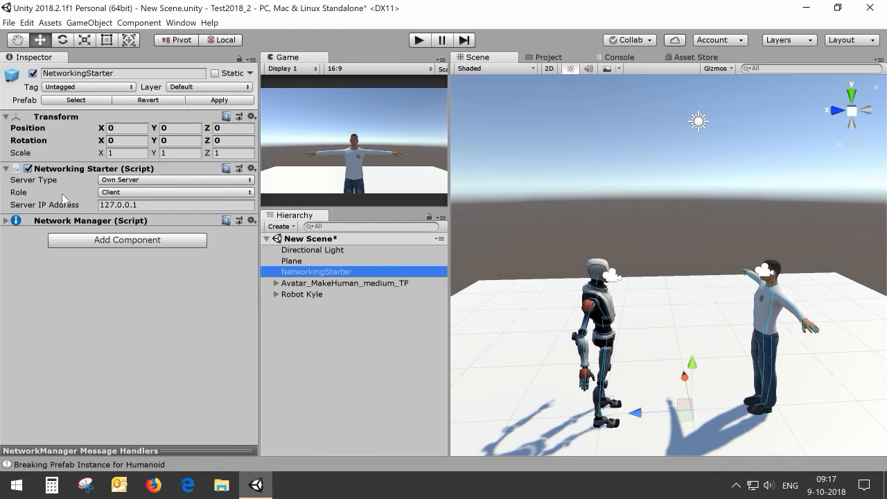
{"action": "left_click", "coordinate": [174, 205]}
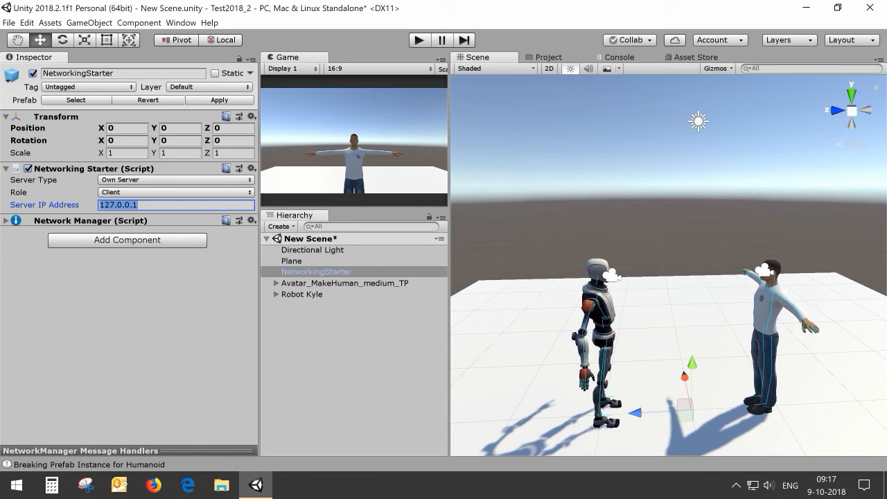
{"action": "type", "text": "192.168.77.86"}
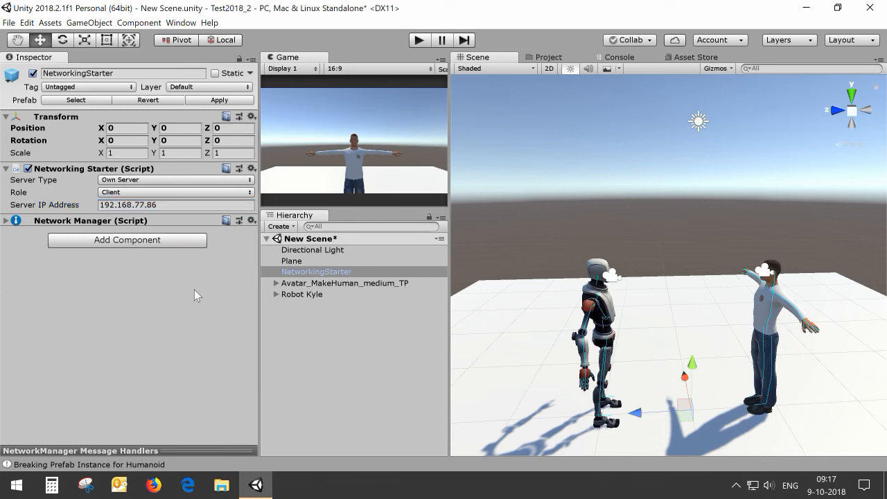
{"action": "mouse_move", "coordinate": [329, 292]}
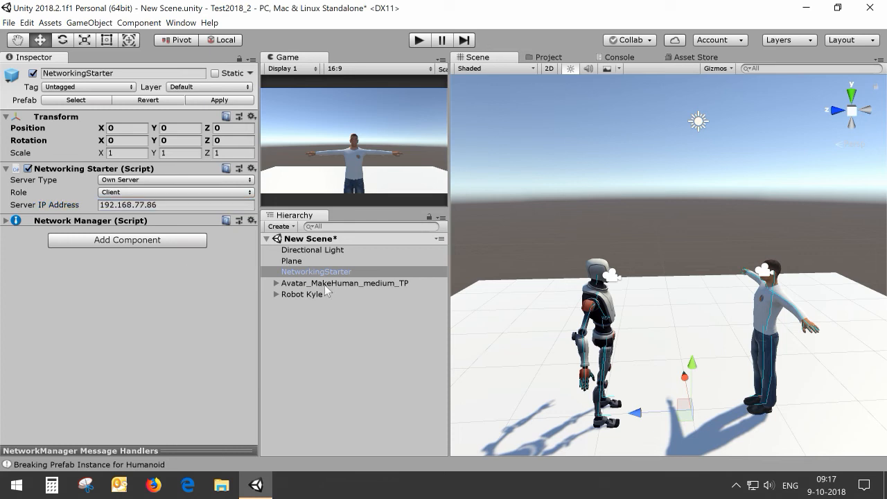
Step: Deactivate Avatar_MakeHuman_medium_TP, leaving Robot Kyle selected in the scene
{"action": "left_click", "coordinate": [345, 283]}
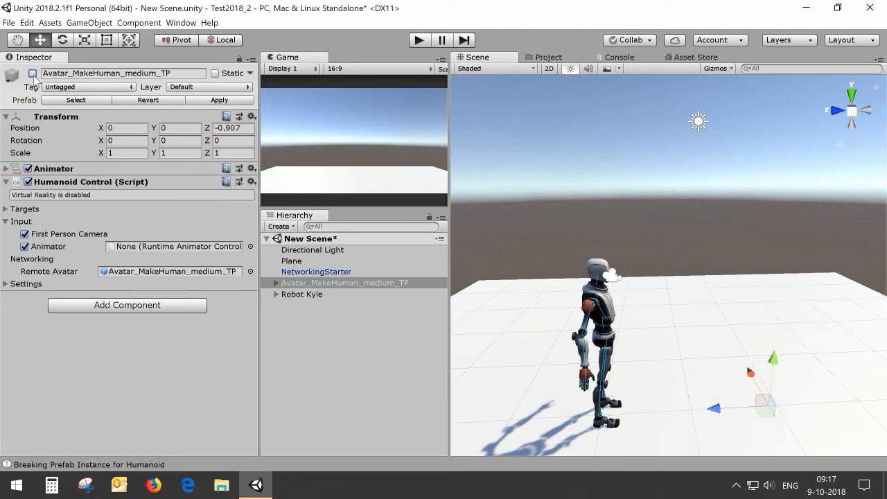
{"action": "left_click", "coordinate": [301, 294]}
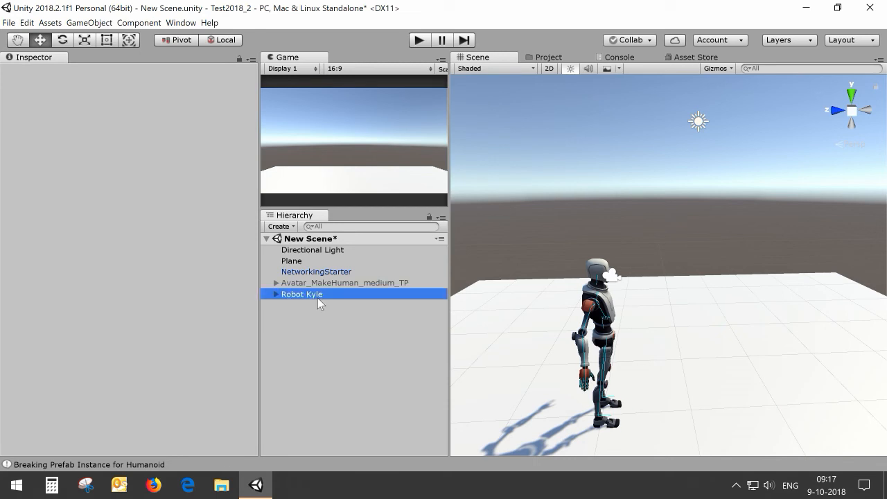
{"action": "left_click", "coordinate": [301, 294]}
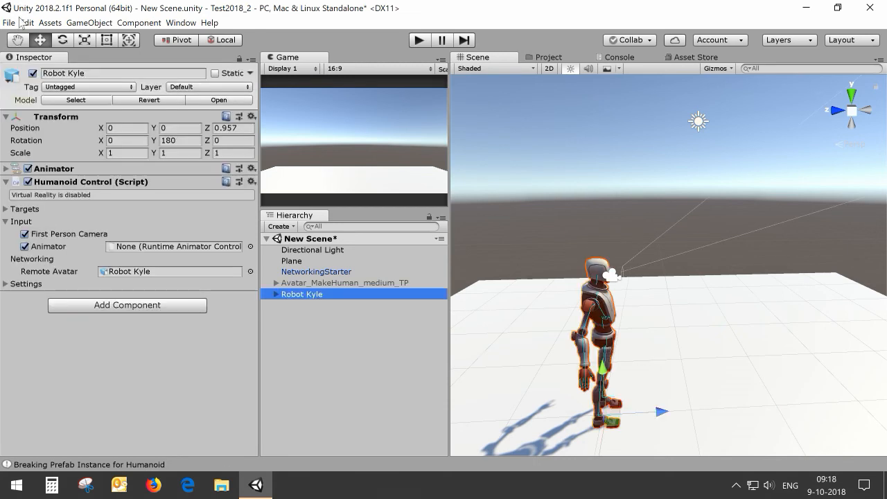
Step: Build the Windows standalone player Test2018_2.exe into the Builds folder
{"action": "left_click", "coordinate": [9, 23]}
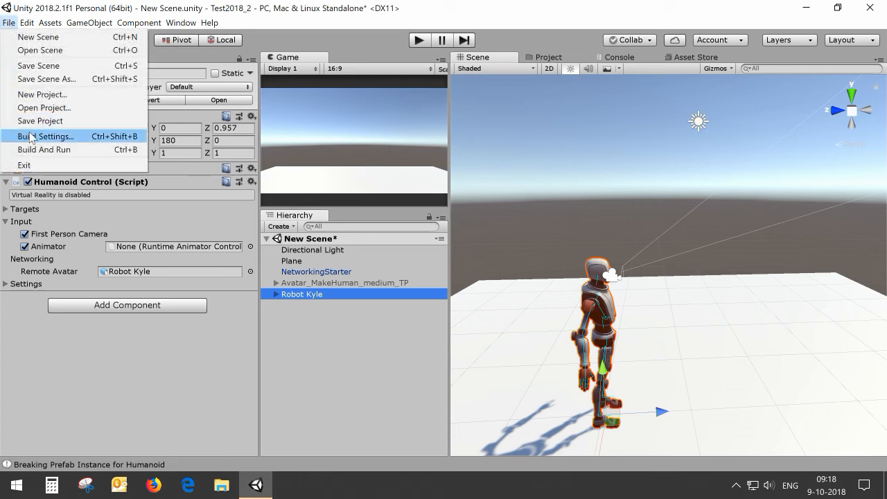
{"action": "left_click", "coordinate": [44, 136]}
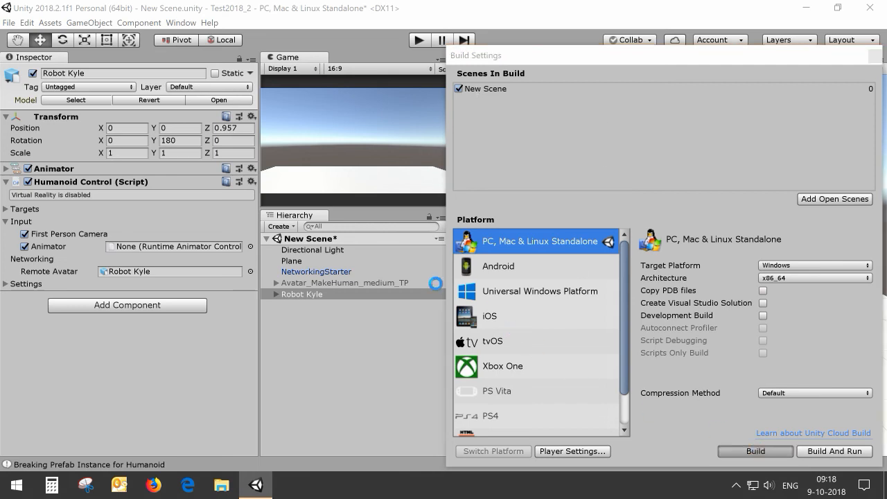
{"action": "left_click", "coordinate": [755, 452]}
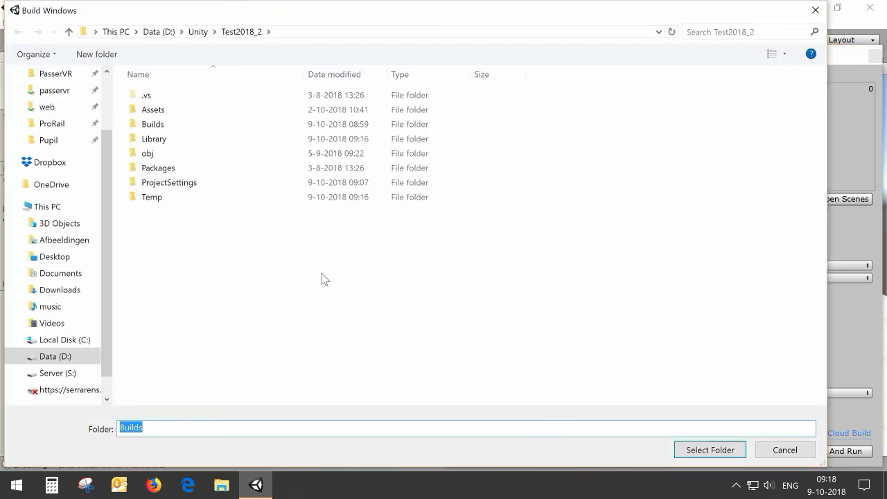
{"action": "double_click", "coordinate": [152, 124]}
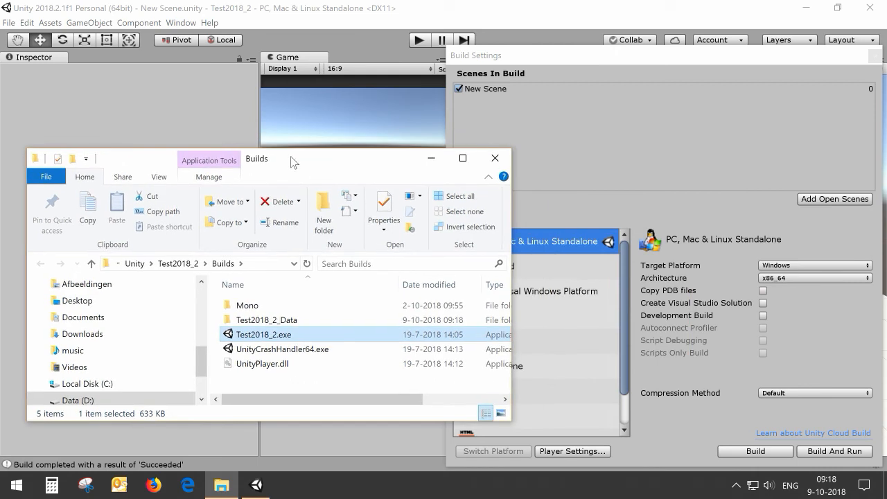
{"action": "mouse_move", "coordinate": [874, 56]}
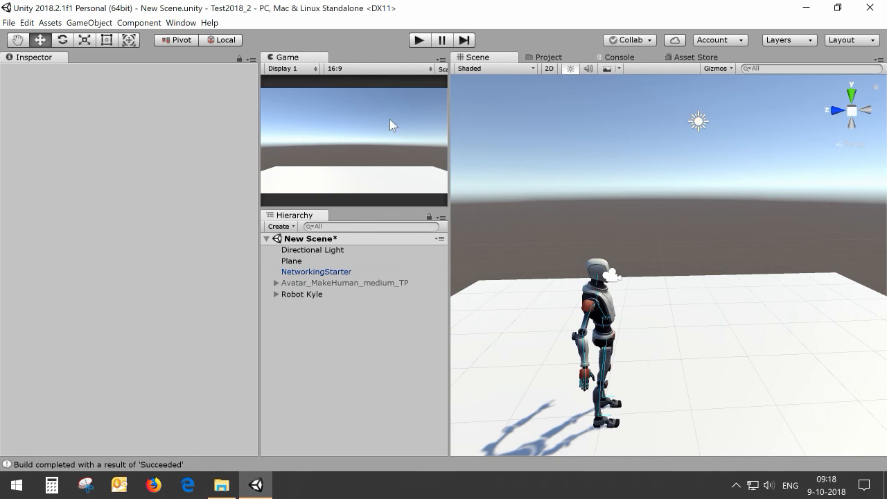
{"action": "mouse_move", "coordinate": [314, 271]}
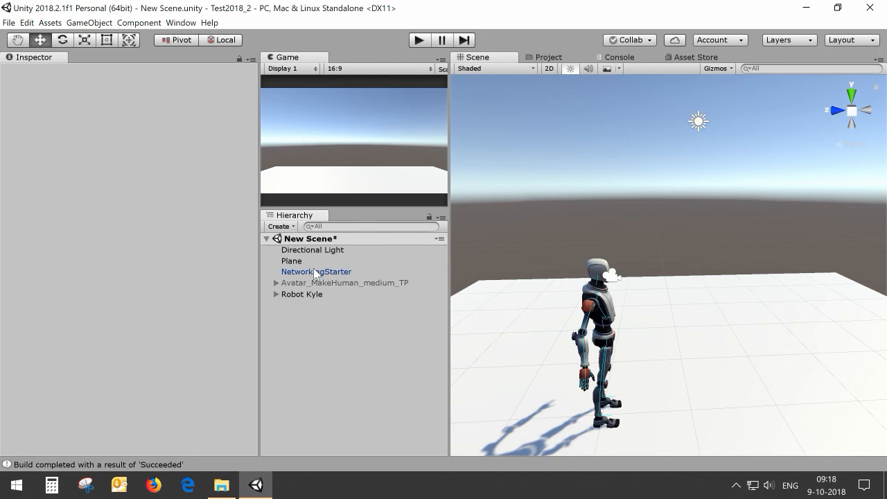
Step: Set NetworkingStarter's role to Host, deactivate Robot Kyle, and enter play mode
{"action": "left_click", "coordinate": [316, 272]}
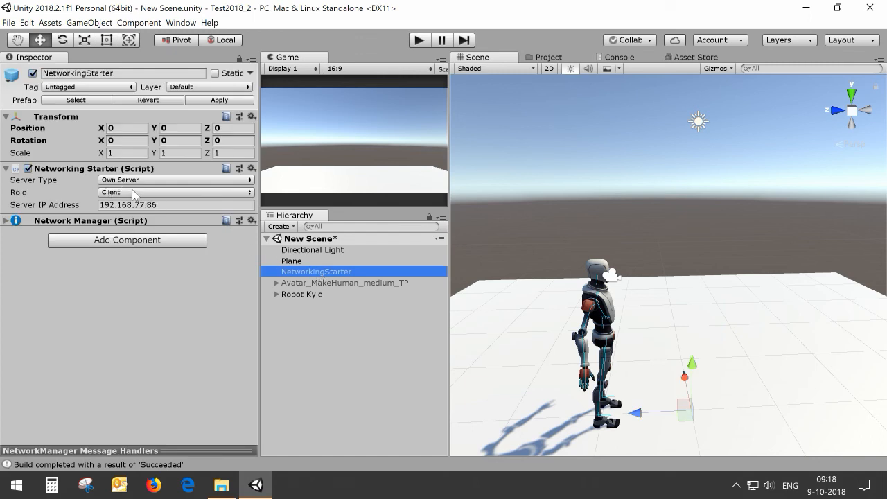
{"action": "left_click", "coordinate": [175, 192]}
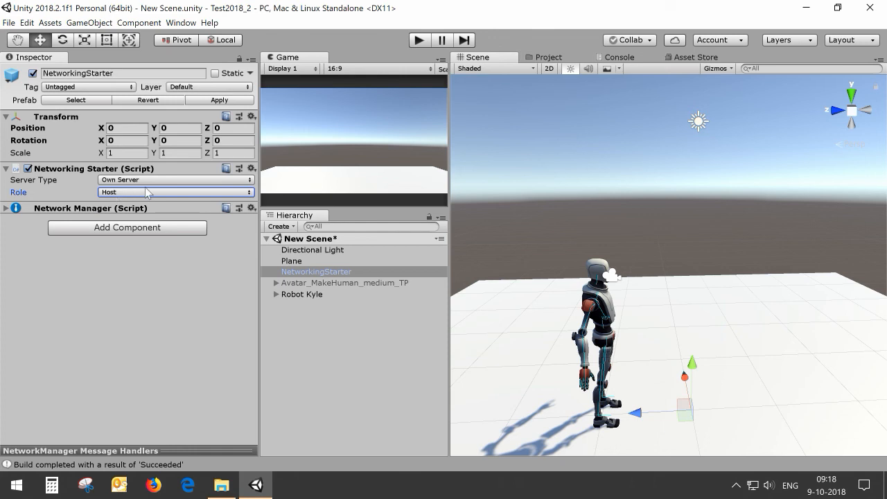
{"action": "left_click", "coordinate": [345, 283]}
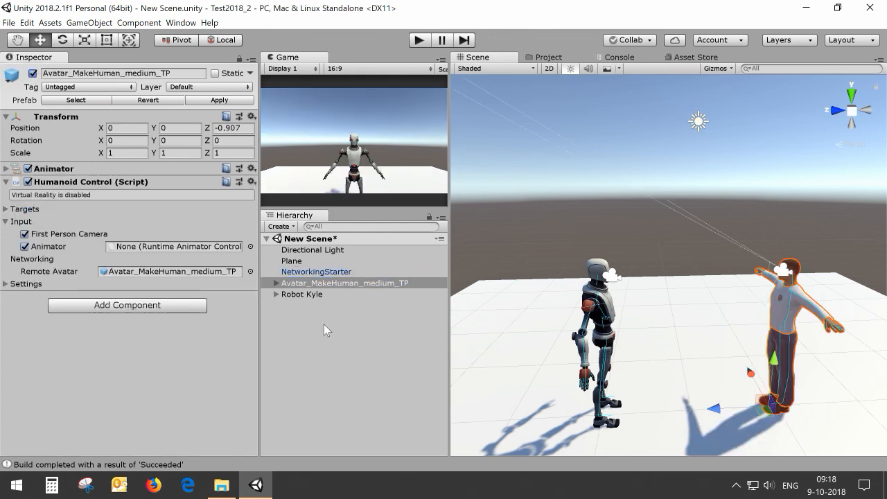
{"action": "left_click", "coordinate": [301, 294]}
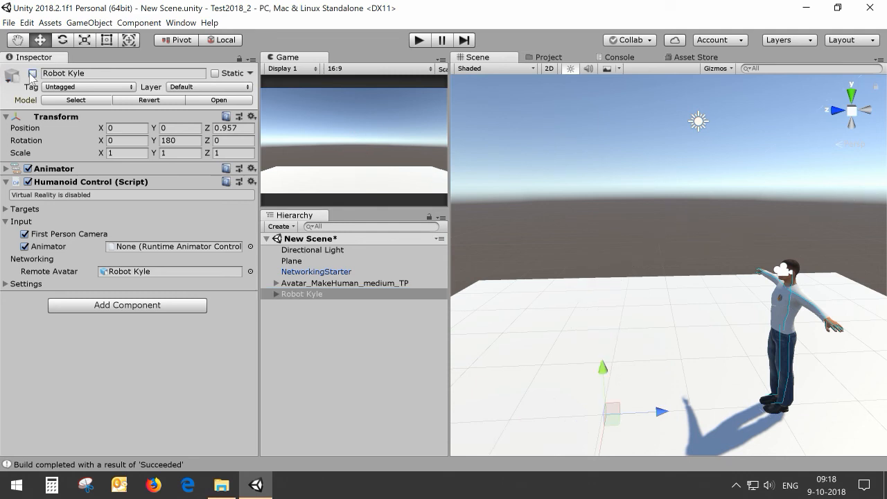
{"action": "left_click", "coordinate": [414, 40]}
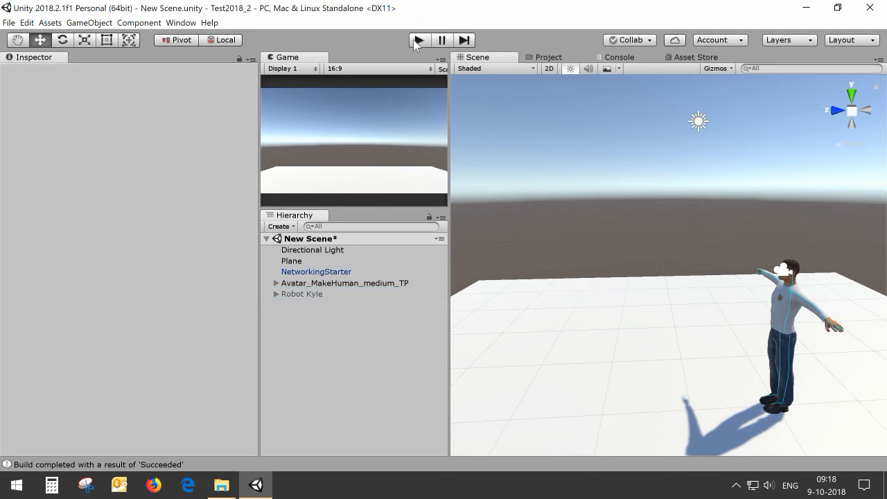
{"action": "left_click", "coordinate": [415, 39]}
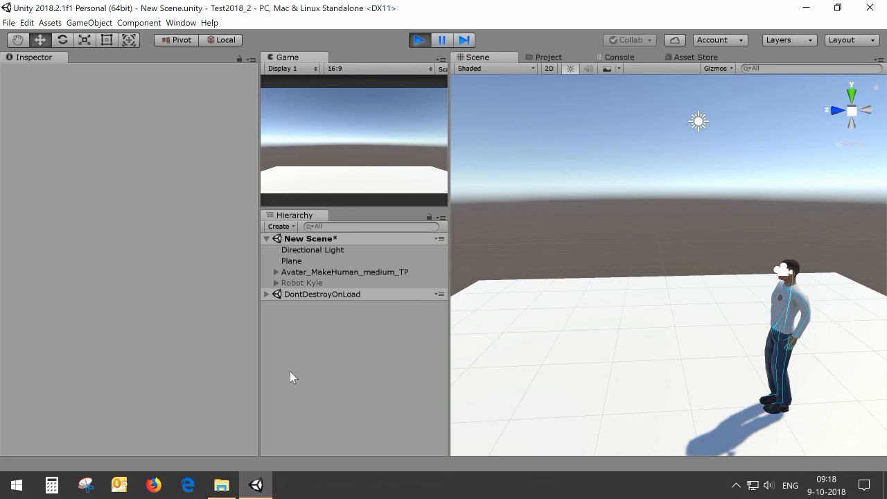
Step: Launch Test2018_2.exe from the Builds folder, then minimize the Explorer window
{"action": "left_click", "coordinate": [221, 485]}
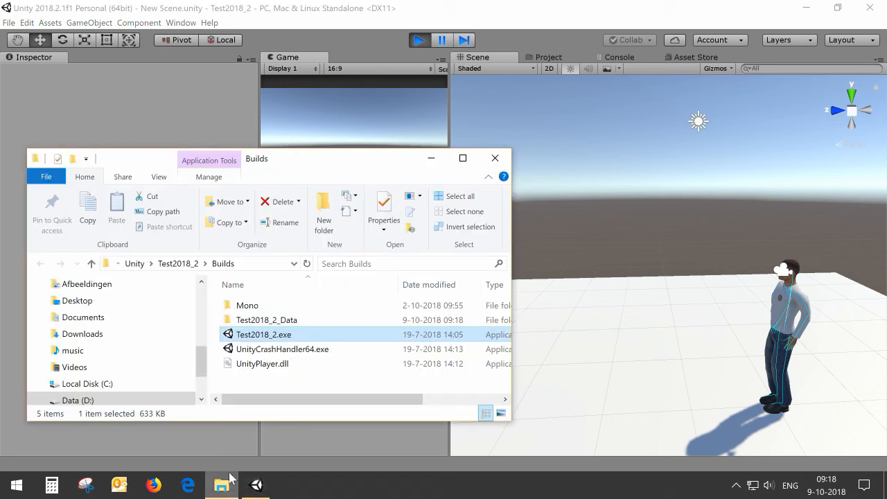
{"action": "double_click", "coordinate": [263, 334]}
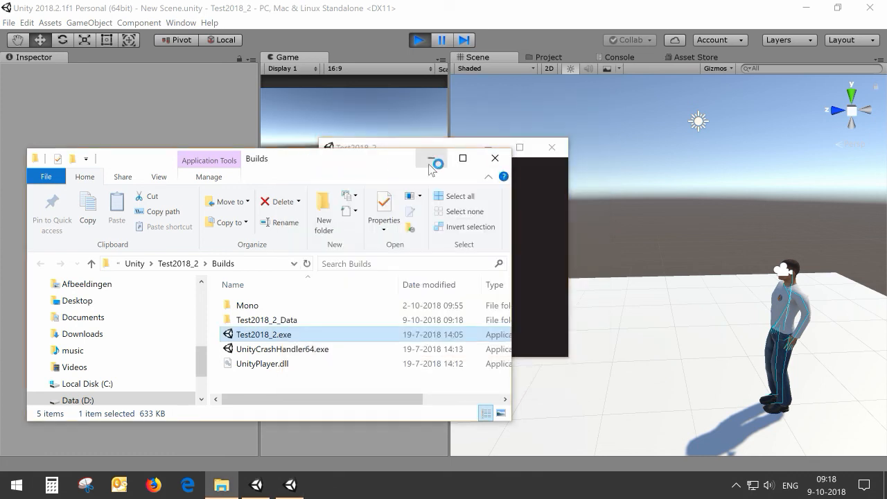
{"action": "left_click", "coordinate": [432, 161]}
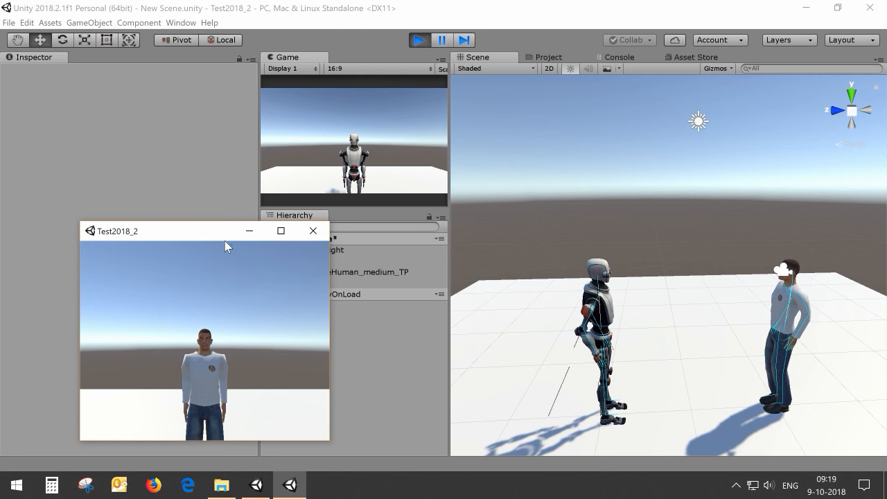
{"action": "mouse_move", "coordinate": [212, 402]}
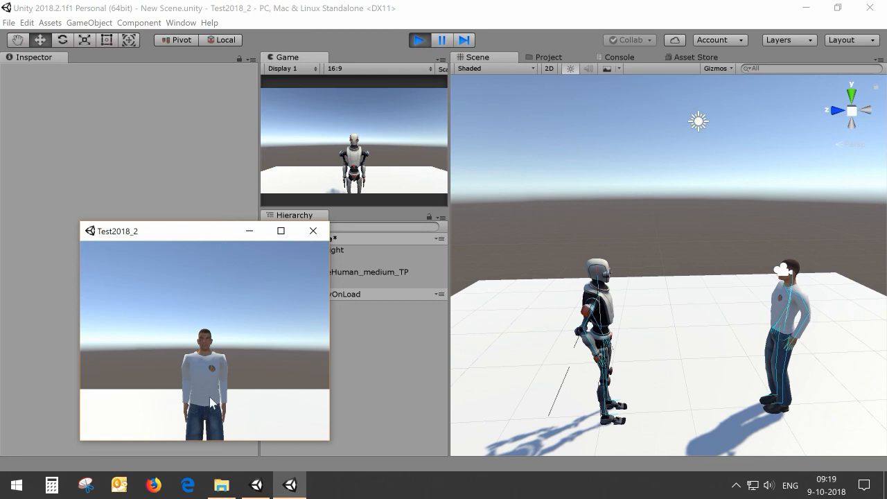
{"action": "mouse_move", "coordinate": [190, 376]}
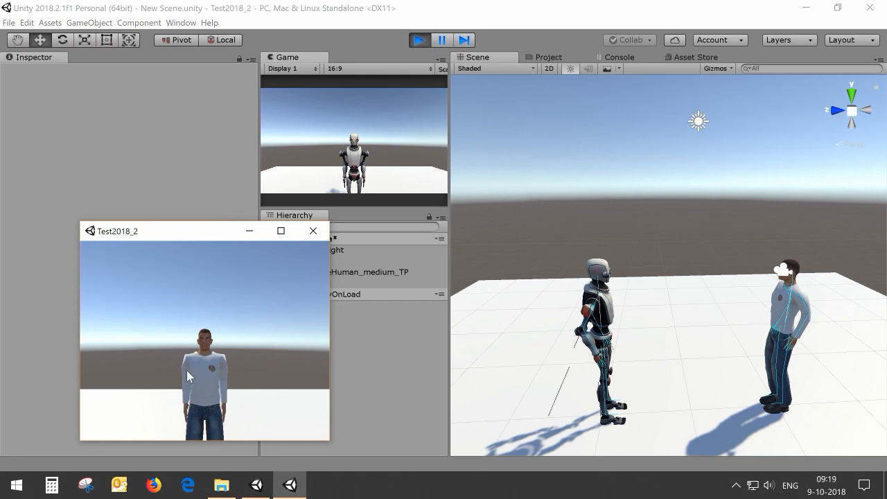
{"action": "mouse_move", "coordinate": [667, 269]}
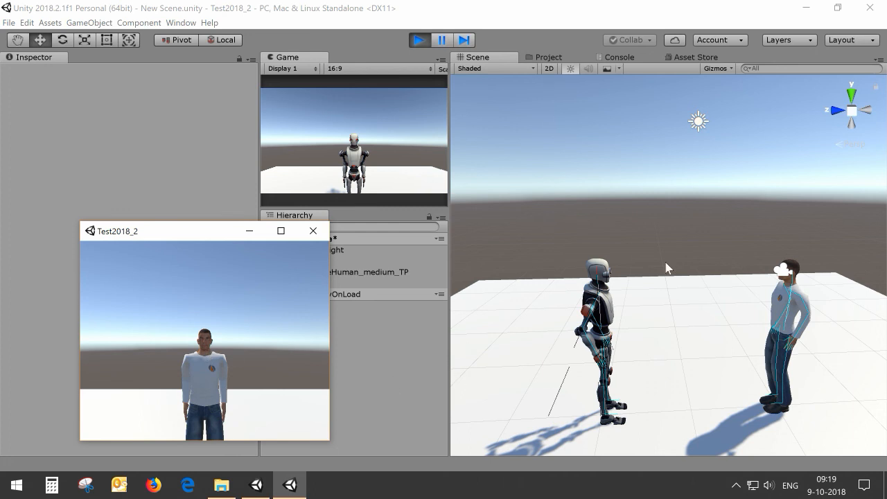
{"action": "mouse_move", "coordinate": [582, 256]}
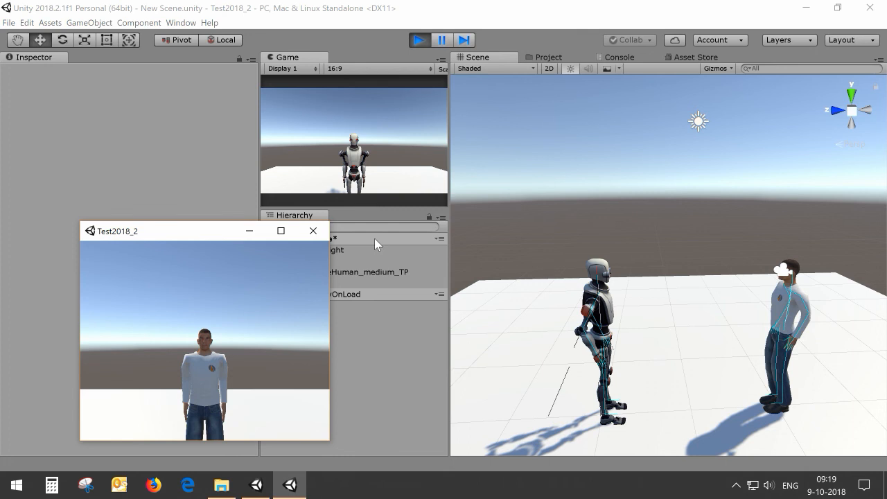
Step: Close the Test2018_2 client window after observing both avatars
{"action": "left_click", "coordinate": [312, 231]}
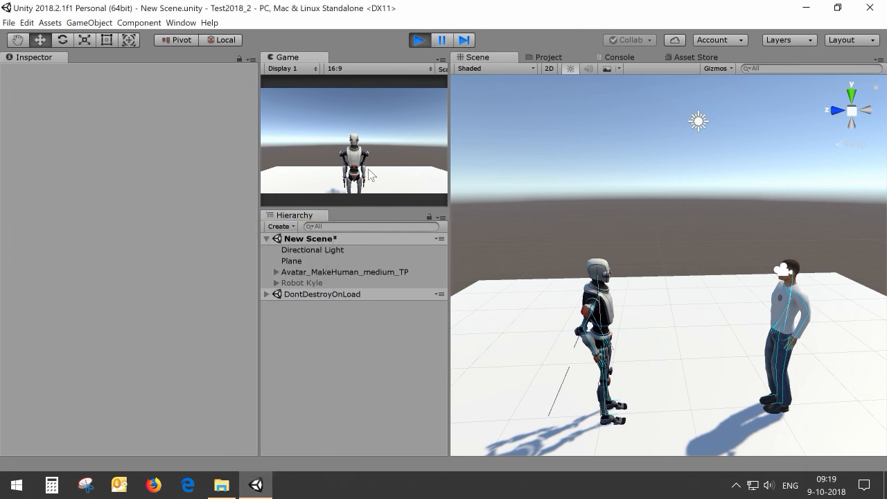